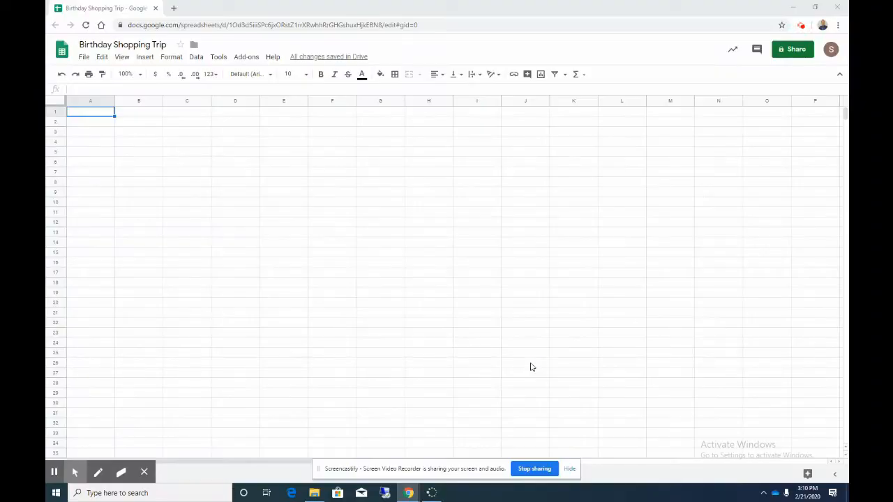
mouse_move(106, 251)
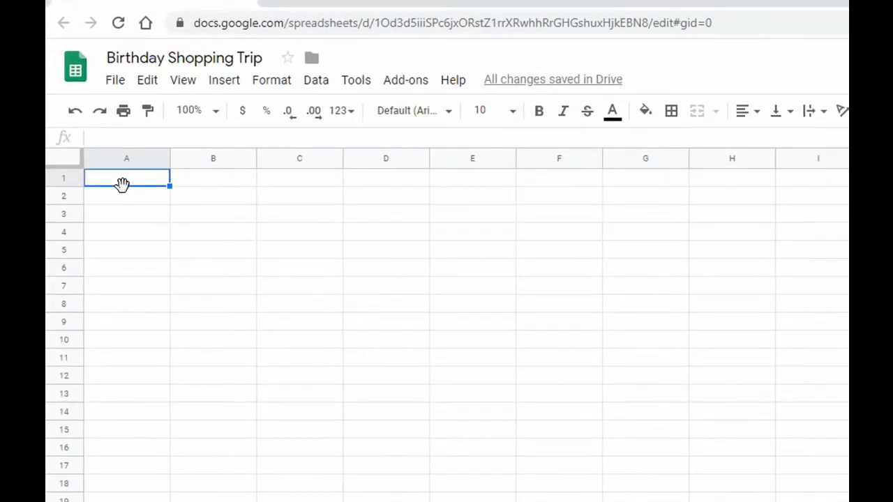
- Enter the title 'Birthday Shopping Trip' in A1 and merge it across columns A to G
text(Birthday)
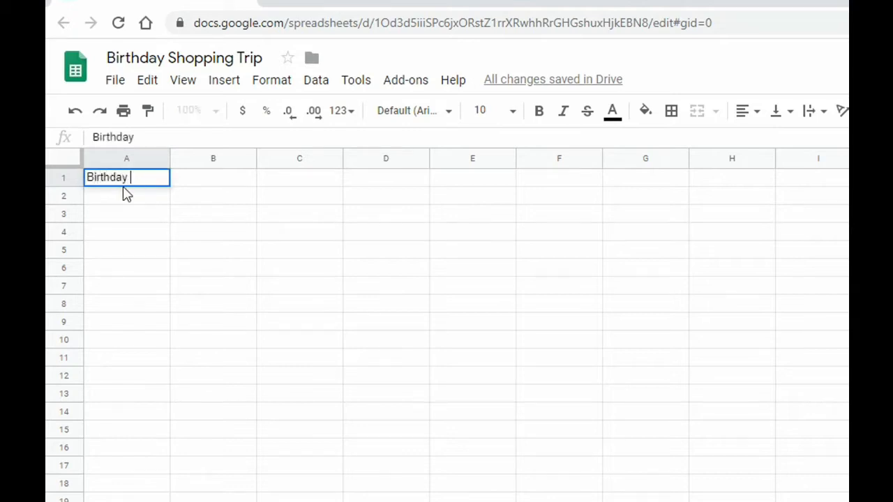
text(Shopping)
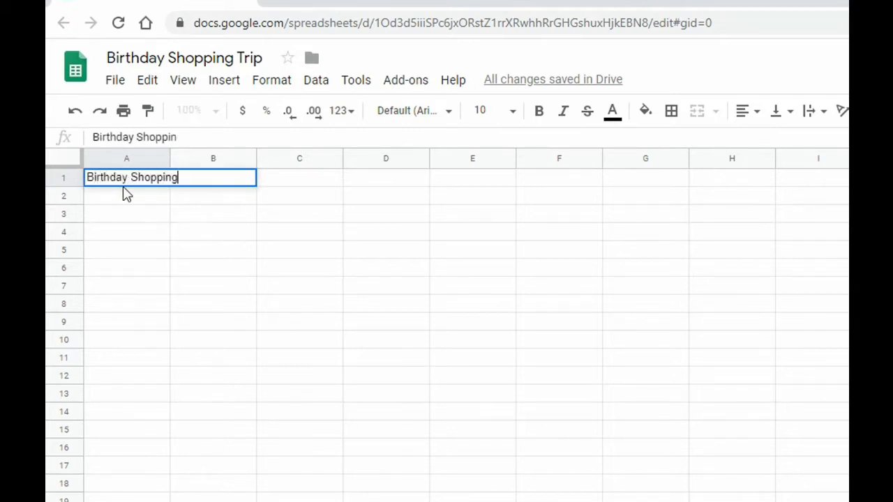
text(Trip)
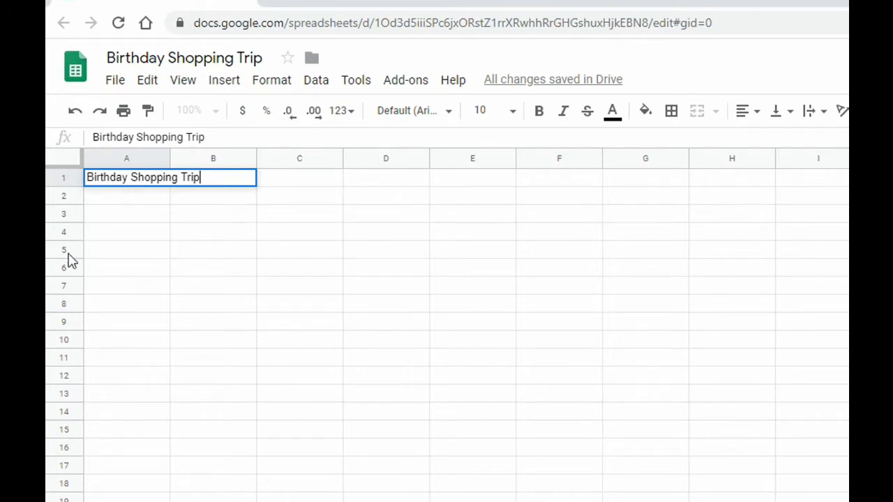
click(140, 177)
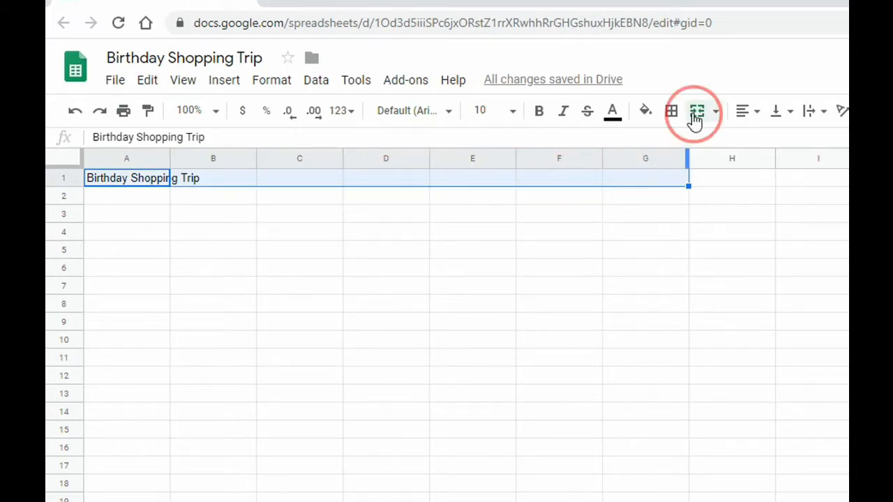
click(696, 110)
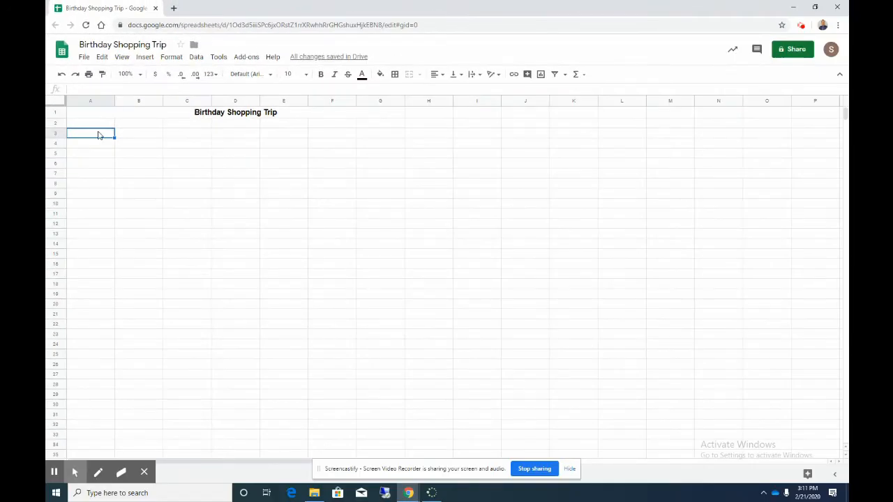
mouse_move(137, 267)
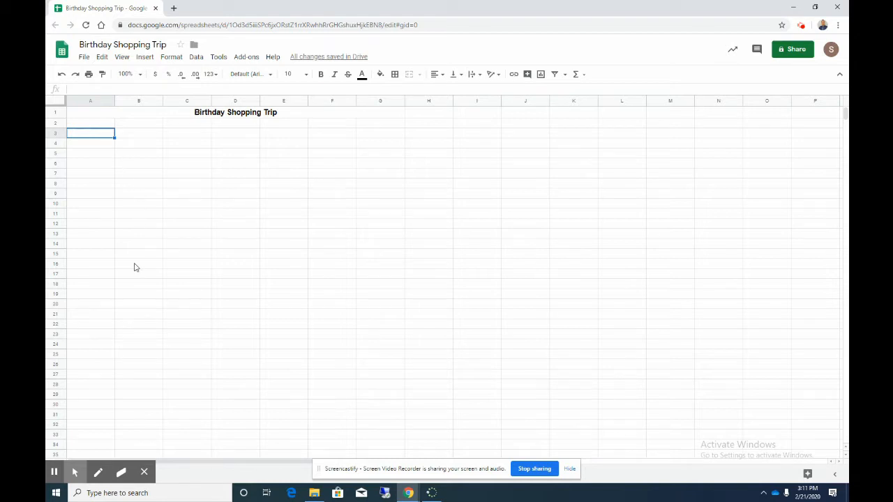
mouse_move(843, 26)
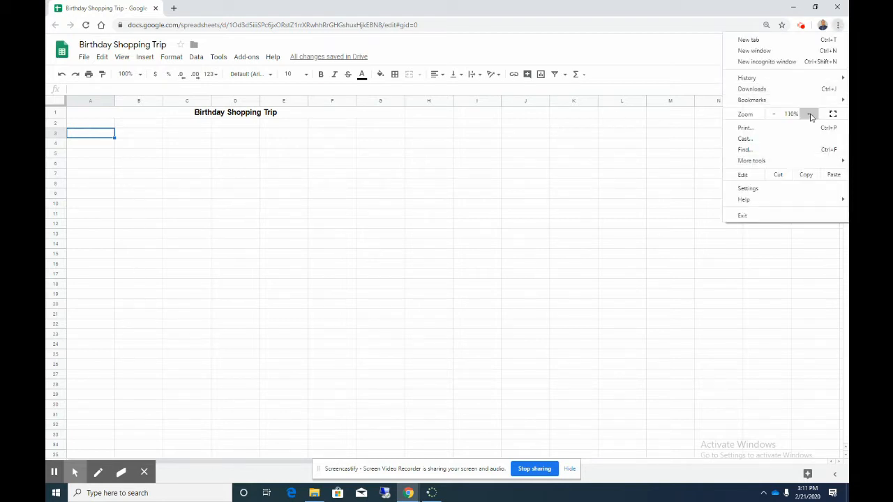
- Increase Chrome's page zoom so the sheet appears larger
click(809, 115)
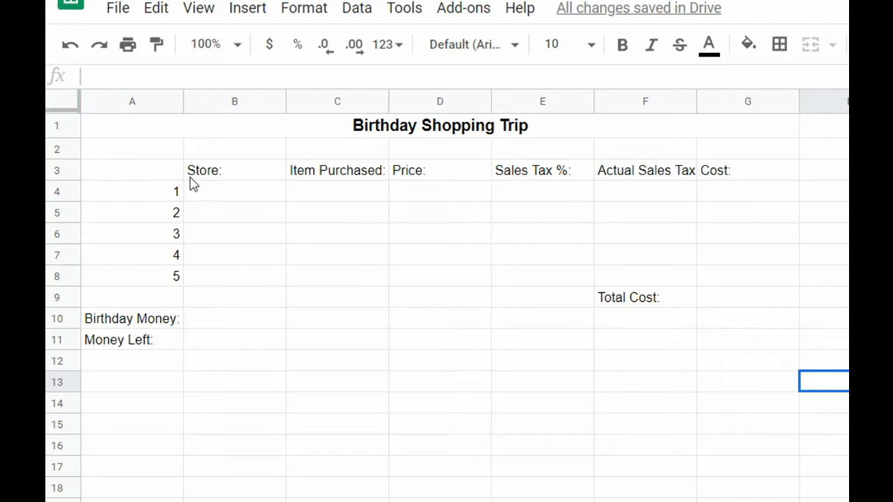
mouse_move(201, 180)
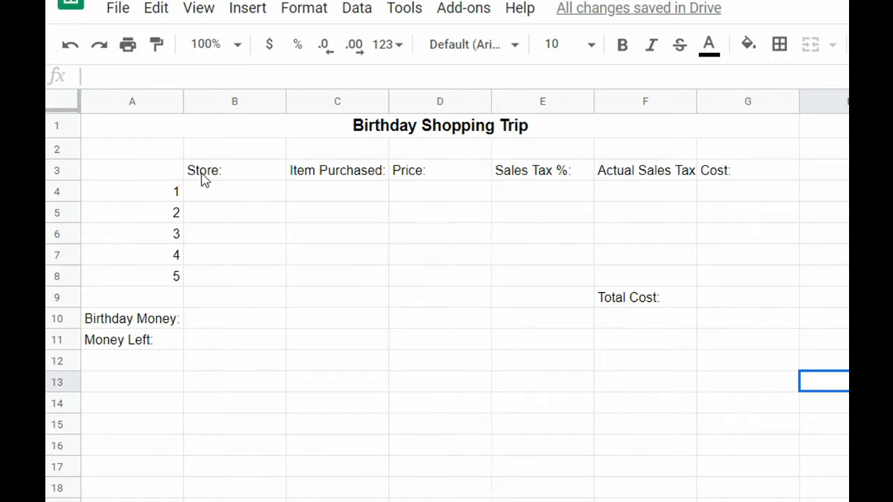
mouse_move(429, 178)
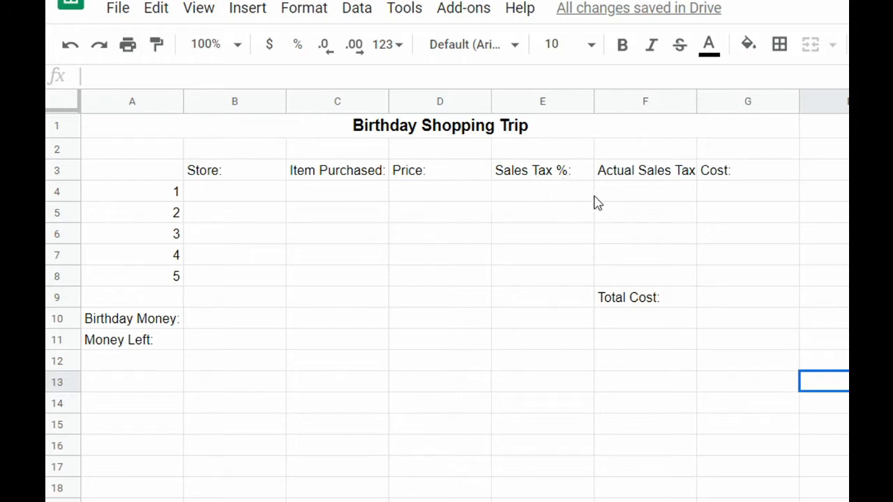
mouse_move(725, 184)
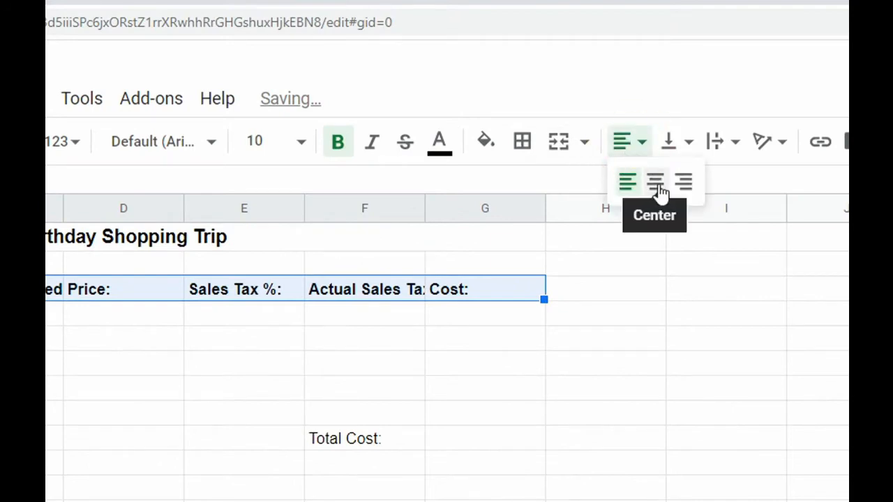
- Centre the row 3 column headings and wrap their text onto two lines
click(654, 181)
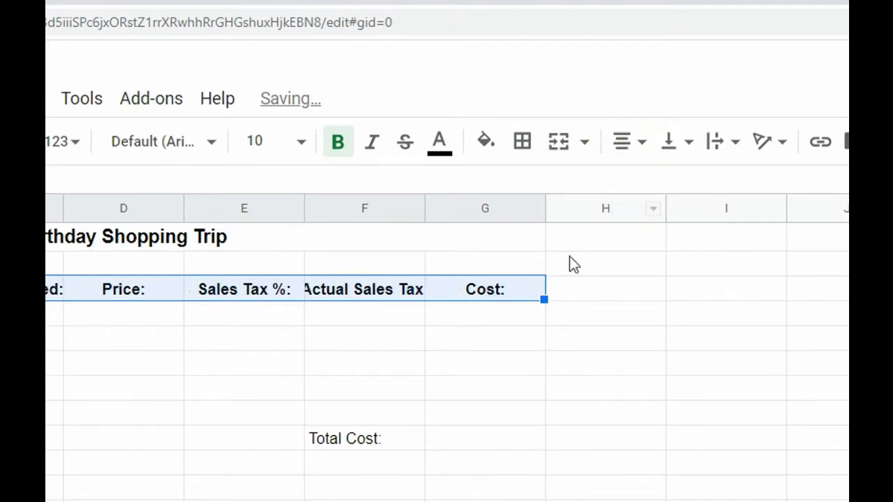
click(714, 141)
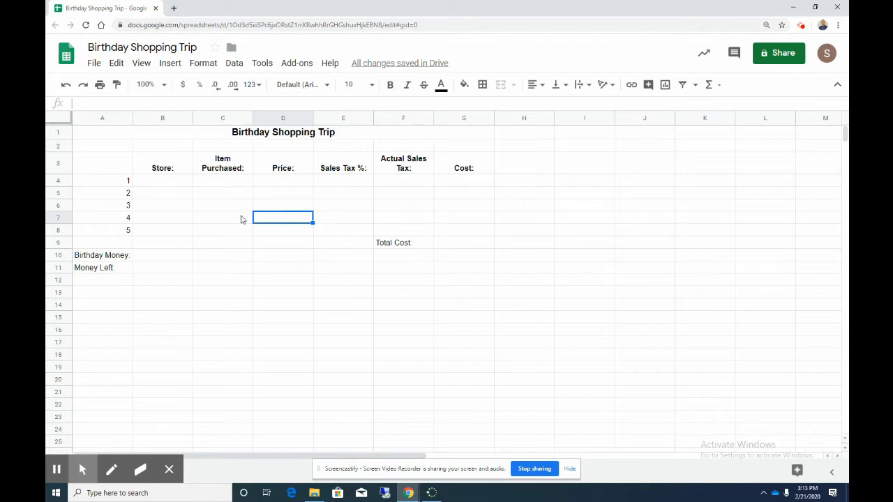
mouse_move(123, 172)
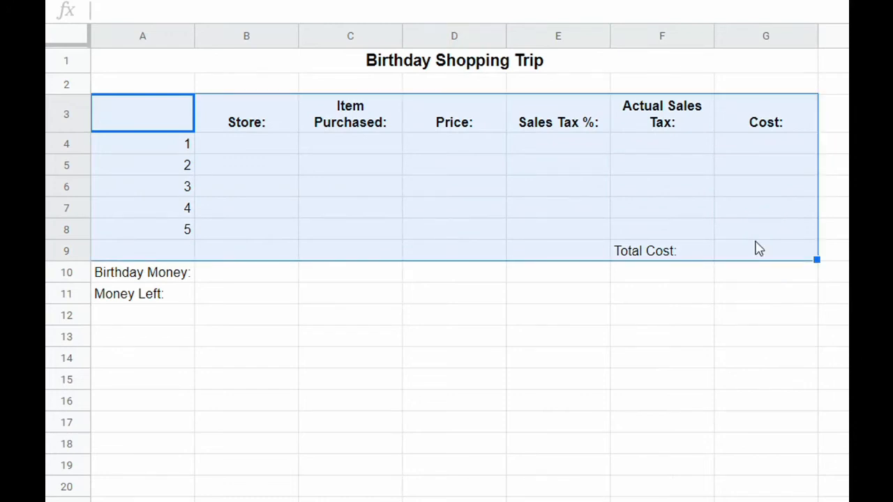
- Apply All borders to the table range A3:G9
click(417, 161)
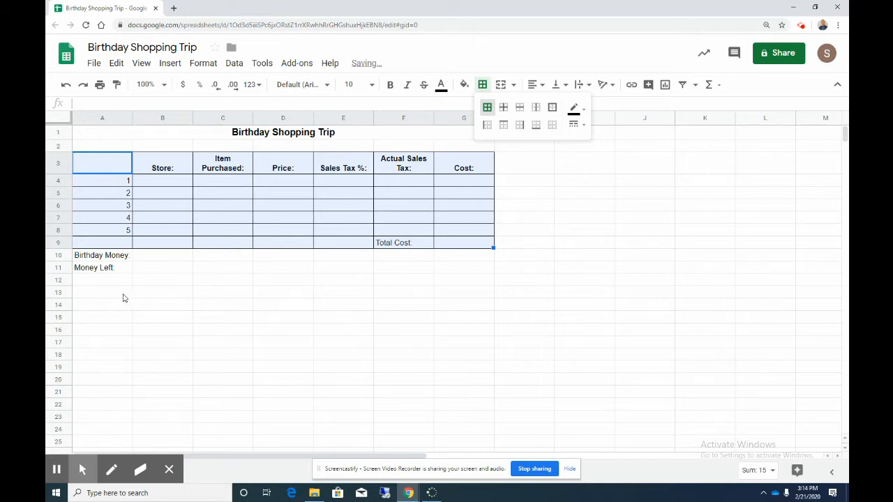
click(102, 279)
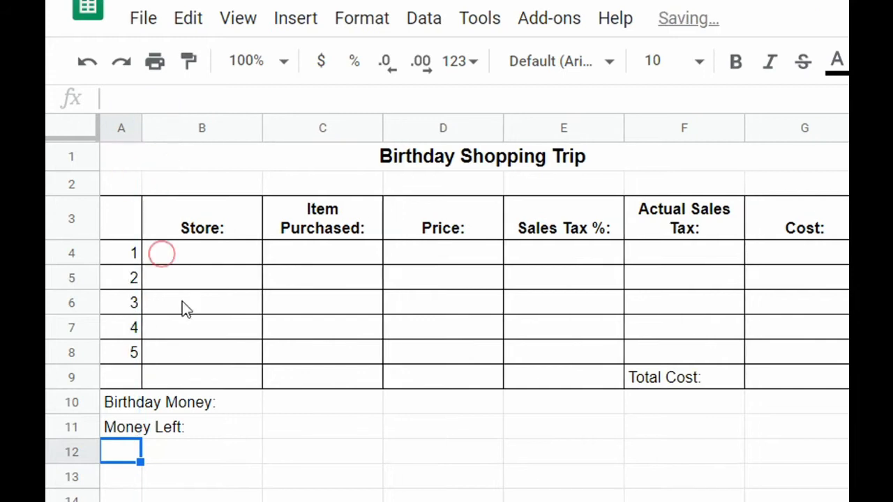
- Merge the Birthday Money label across A10:B10 and the Money Left label across A11:B11
click(142, 402)
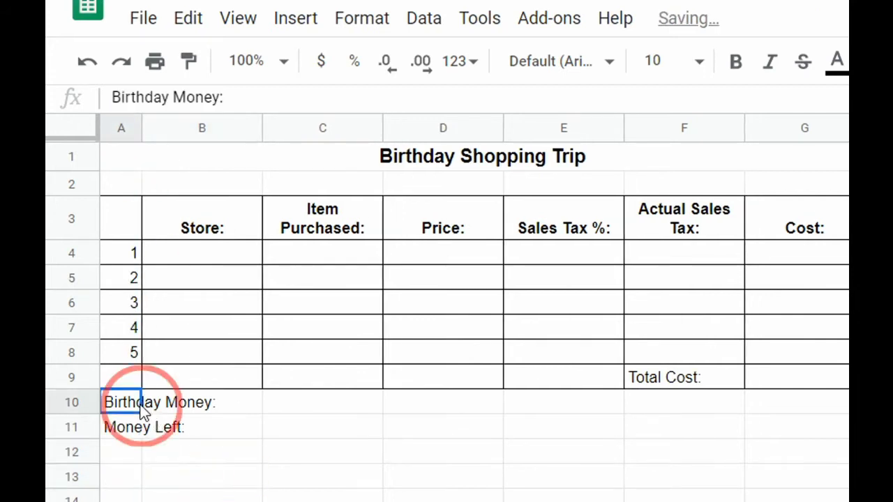
click(201, 401)
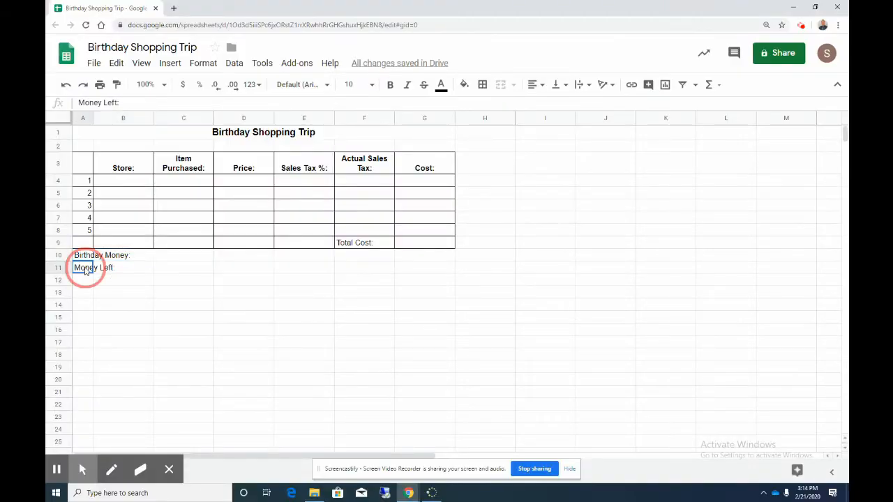
click(91, 268)
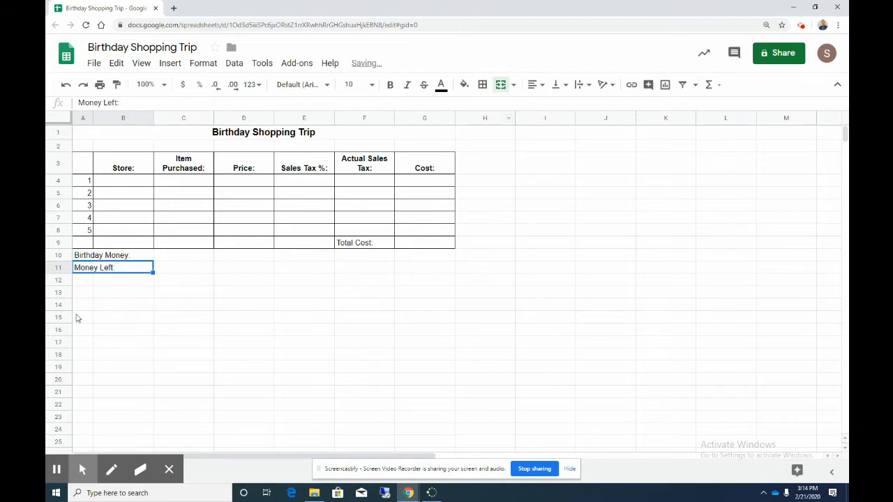
click(123, 292)
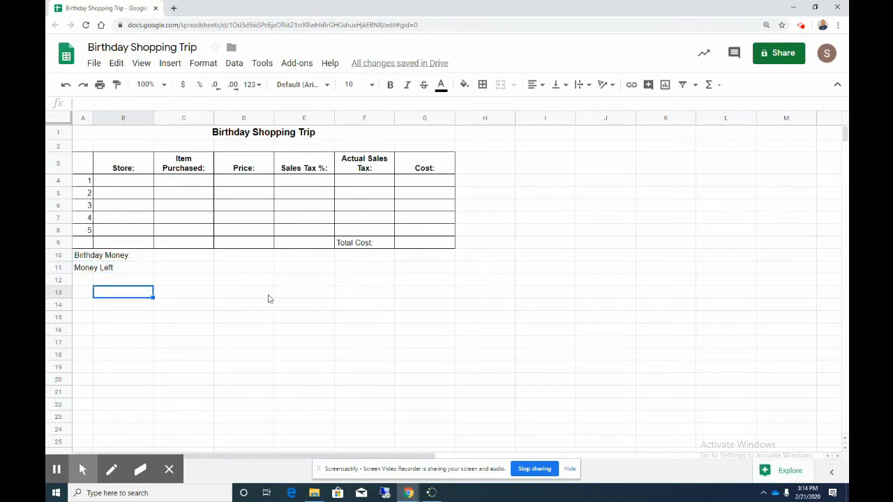
mouse_move(168, 261)
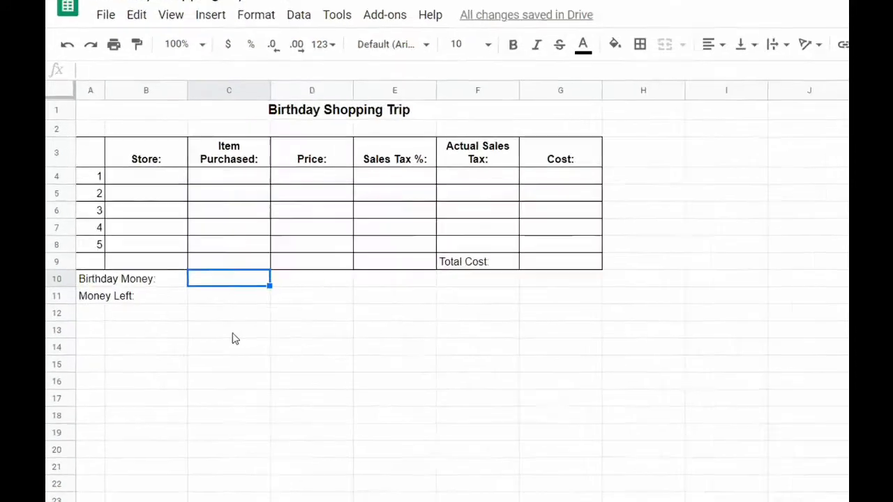
- Enter 200 in C10 and format it as currency to show $200.00
text(200.00)
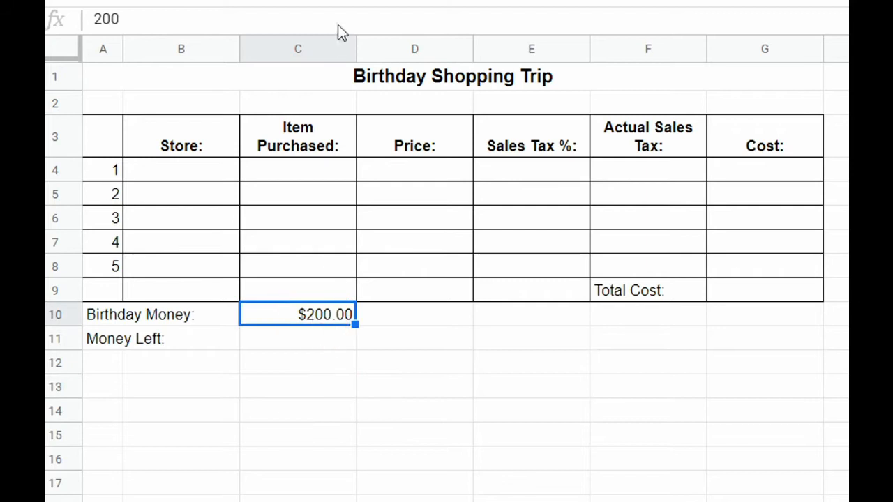
click(204, 62)
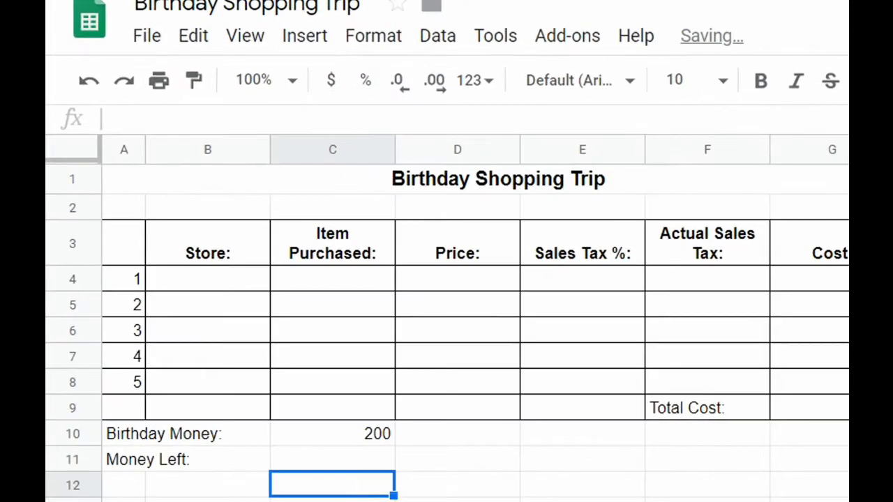
click(332, 432)
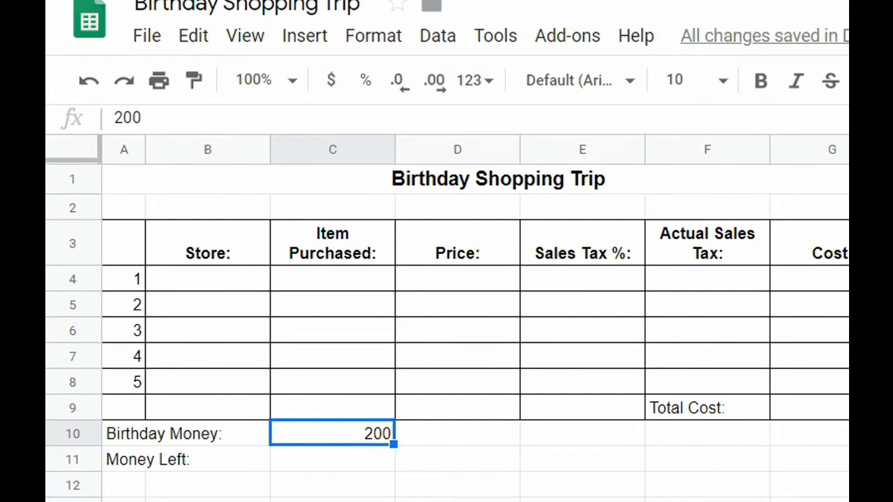
mouse_move(330, 80)
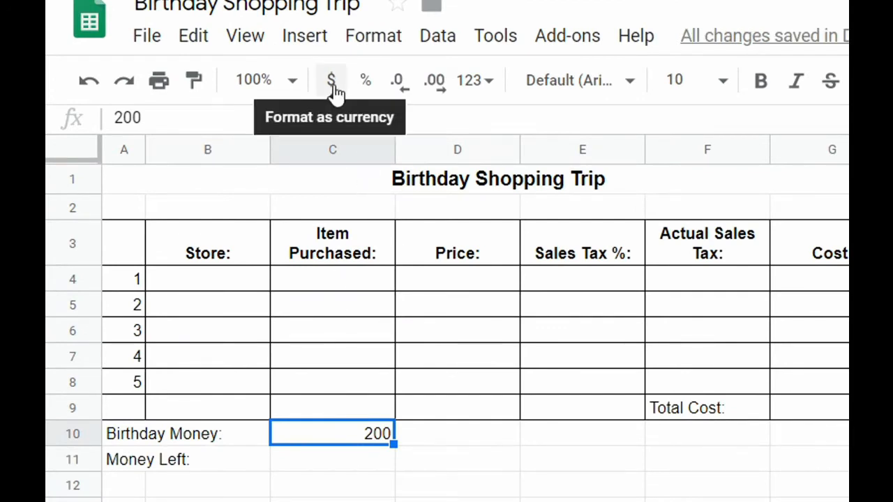
click(330, 79)
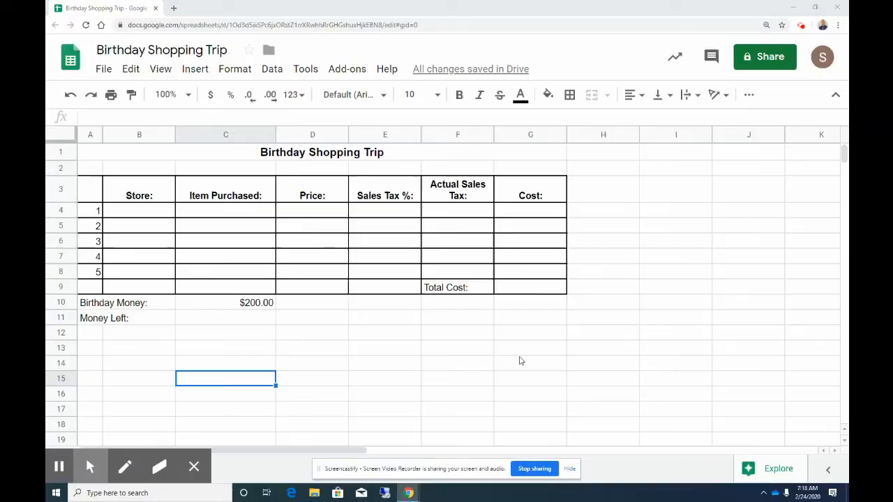
mouse_move(541, 363)
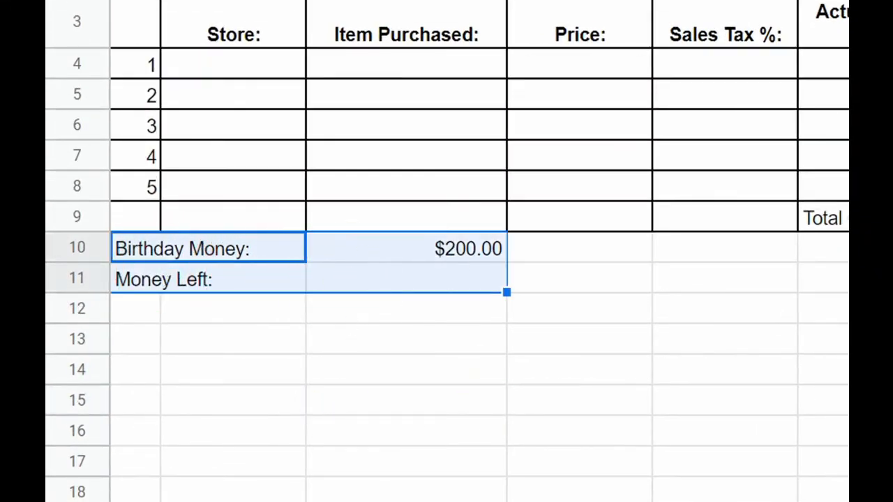
- Choose green borders for the Birthday Money and Money Left rows
click(357, 109)
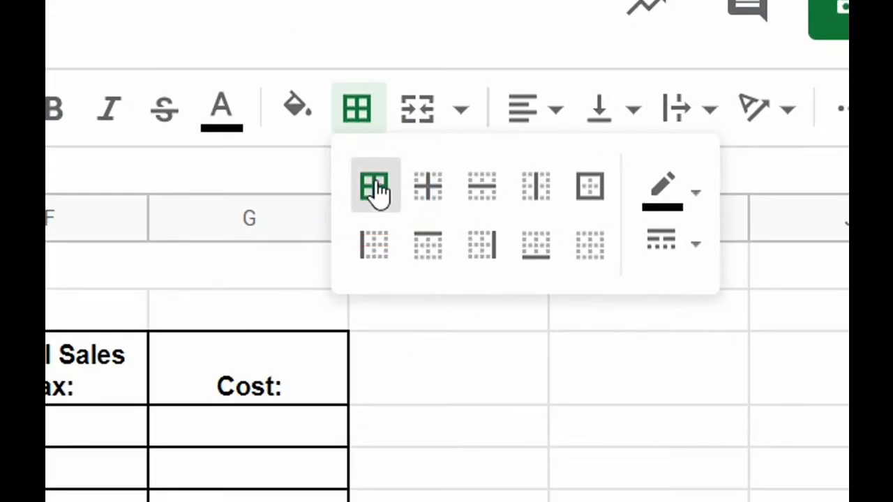
mouse_move(639, 259)
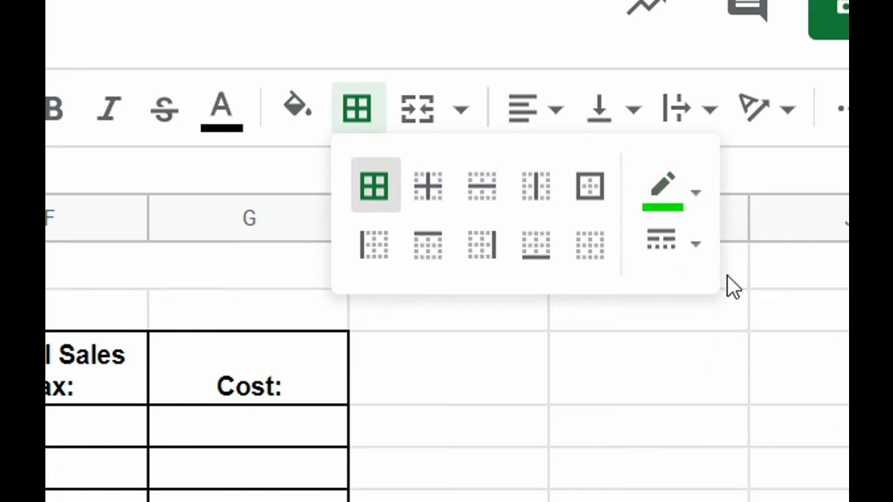
mouse_move(739, 368)
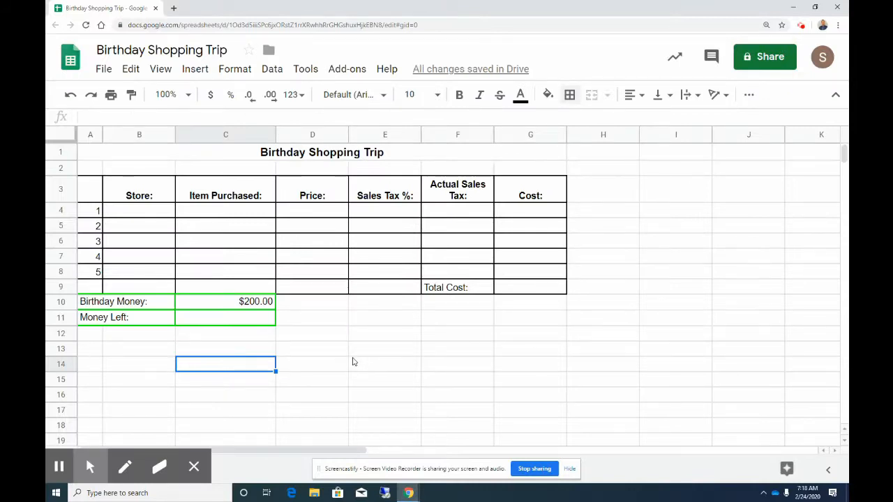
mouse_move(293, 228)
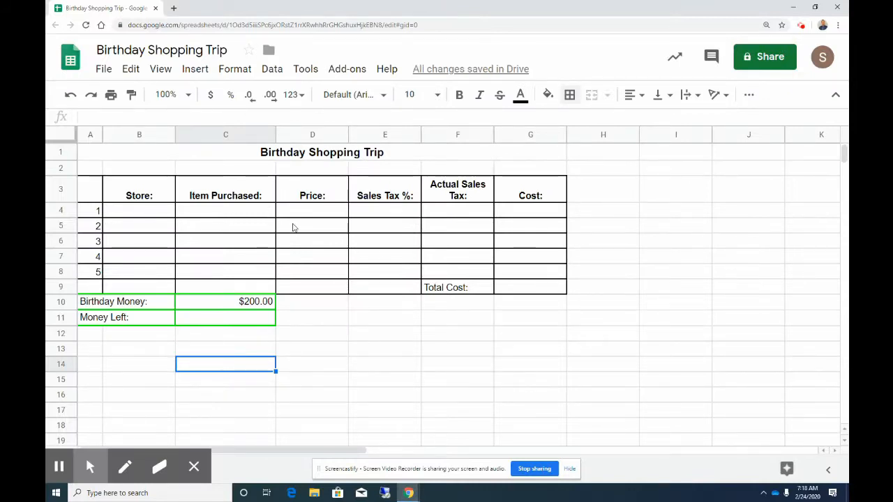
mouse_move(180, 219)
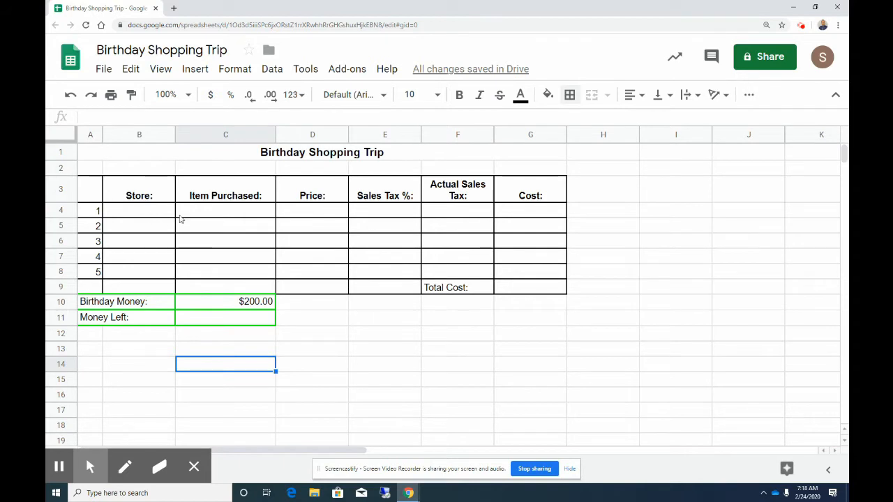
mouse_move(309, 216)
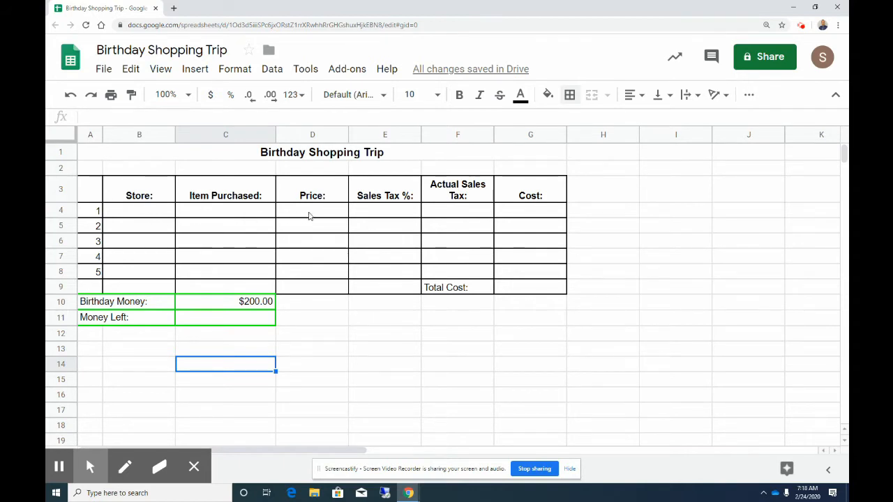
mouse_move(430, 220)
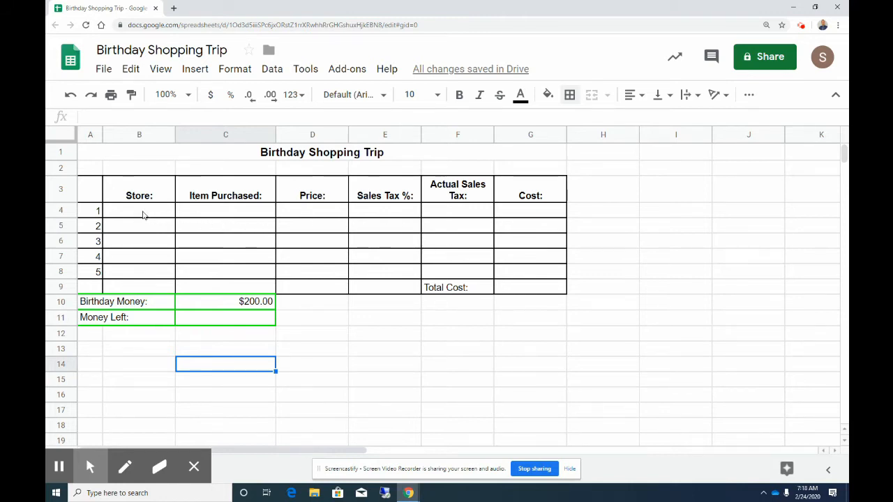
- Enter Amazon as the store for the first item in B4
click(140, 209)
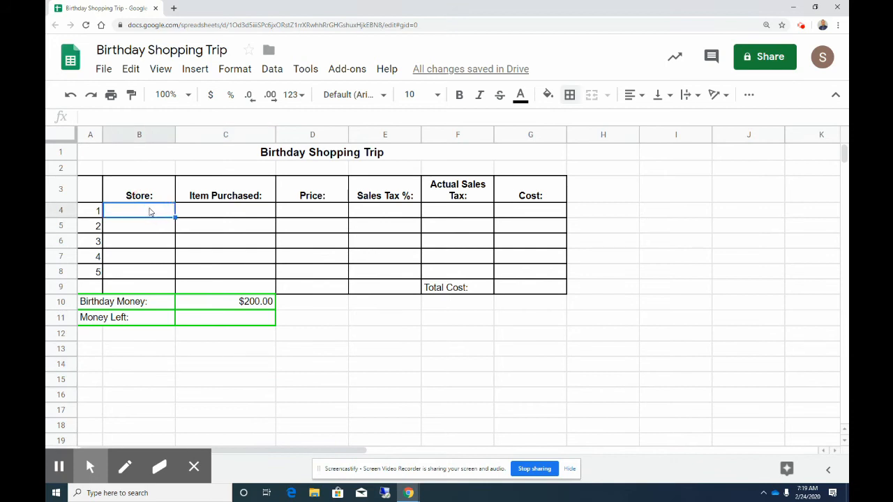
text(Amz)
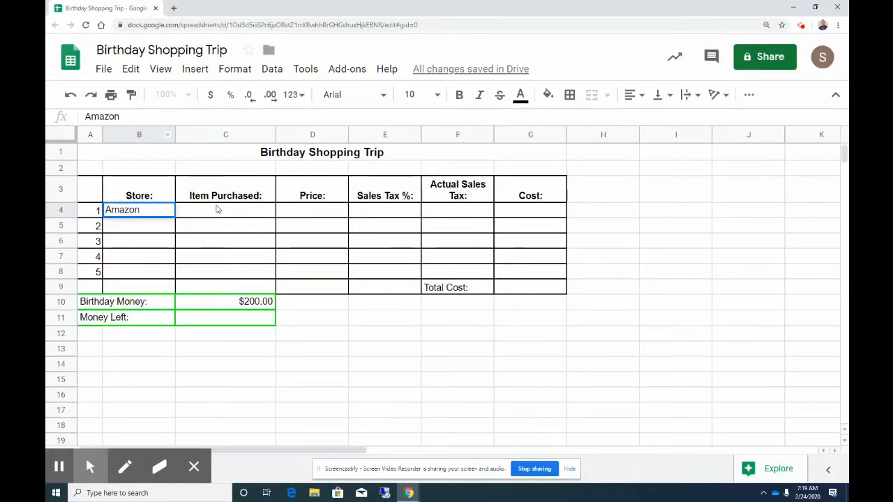
click(226, 209)
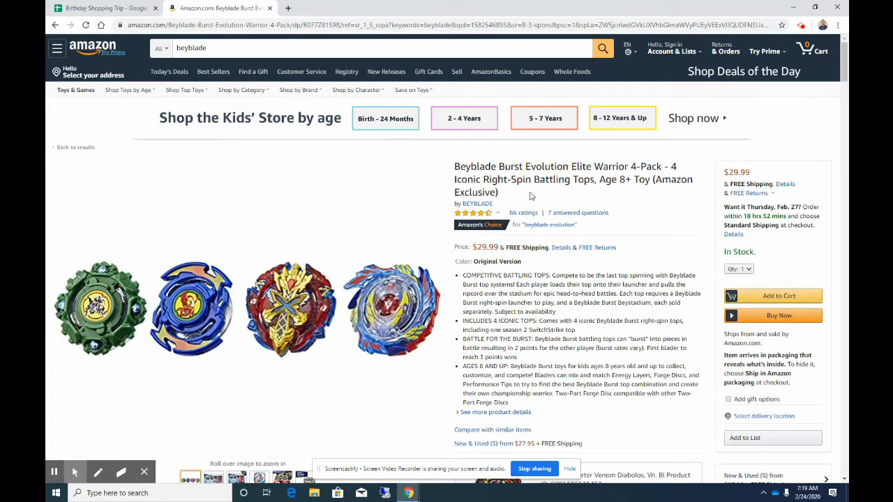
mouse_move(543, 193)
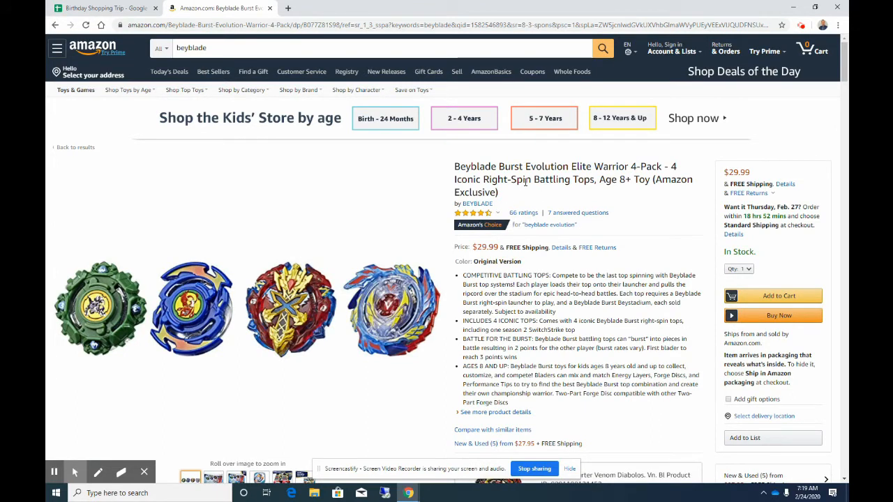
- Copy the product name Beyblade Burst Evolution Elite Warrior 4-Pack from the Amazon listing
double_click(469, 166)
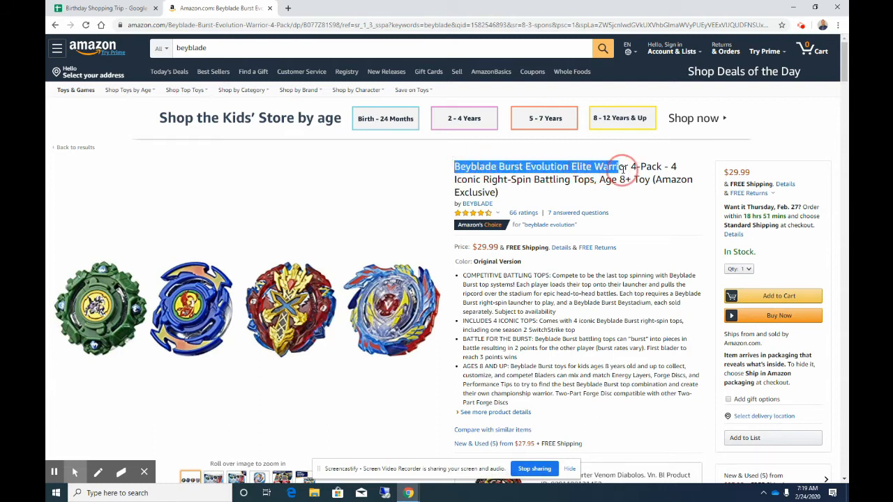
right_click(620, 170)
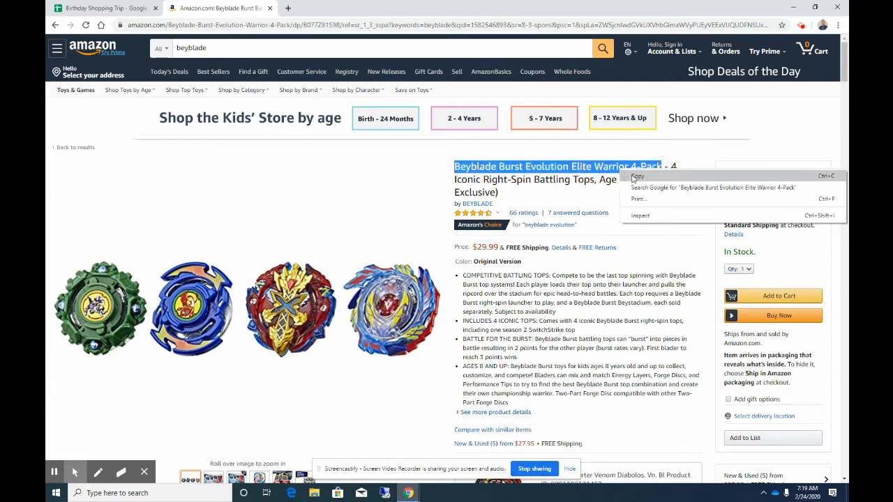
click(104, 9)
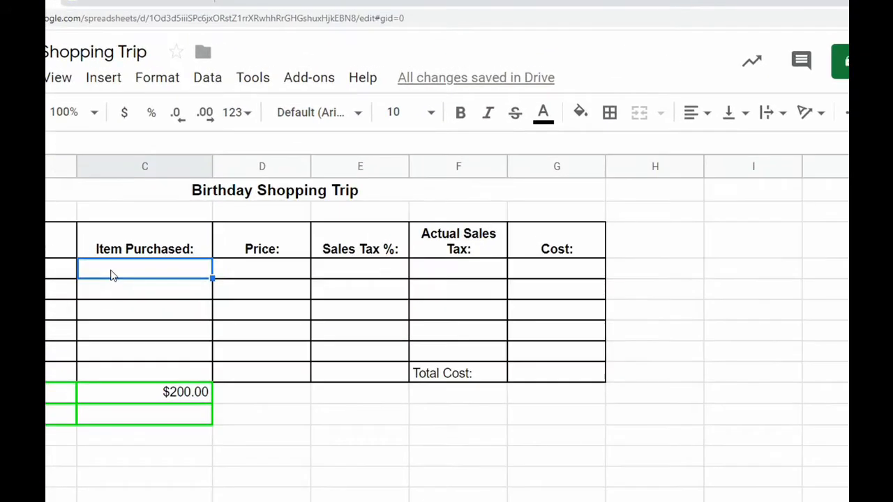
- Paste Beyblade Burst Evolution Elite Warrior 4-Pack into C4 and check its price on Amazon
text(Beyblade Burst Evolution Elite Warrior 4-Pack)
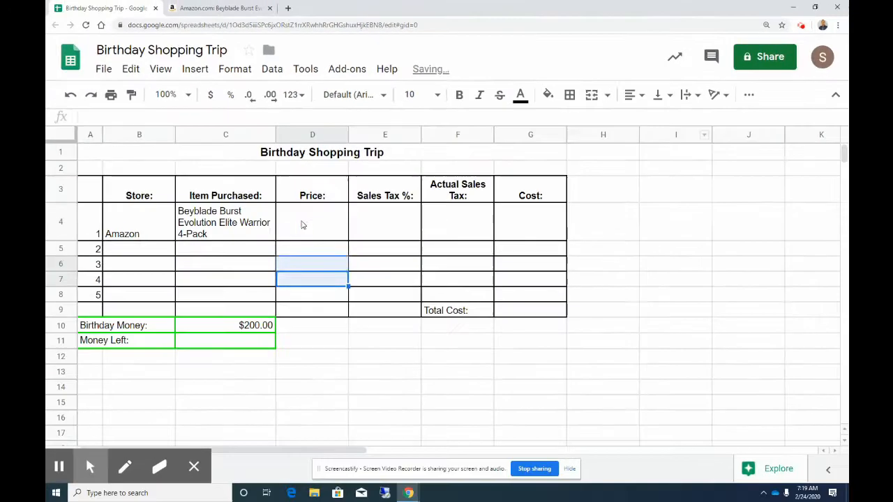
click(313, 222)
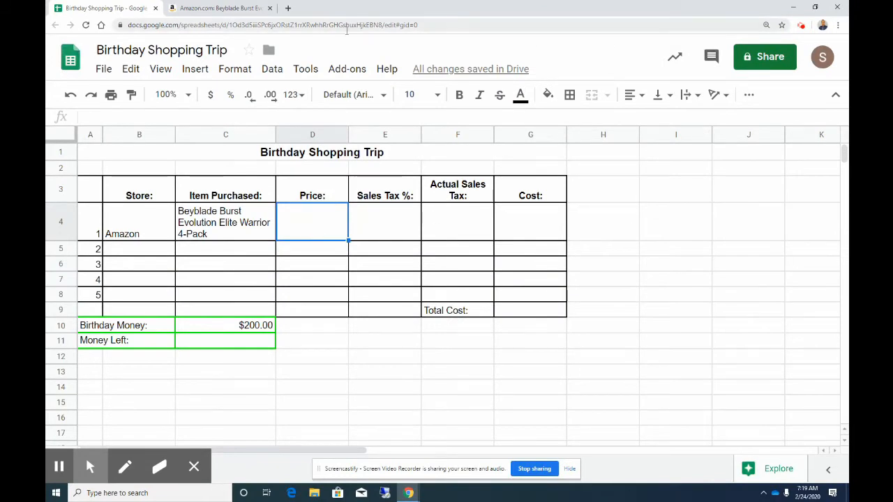
click(220, 8)
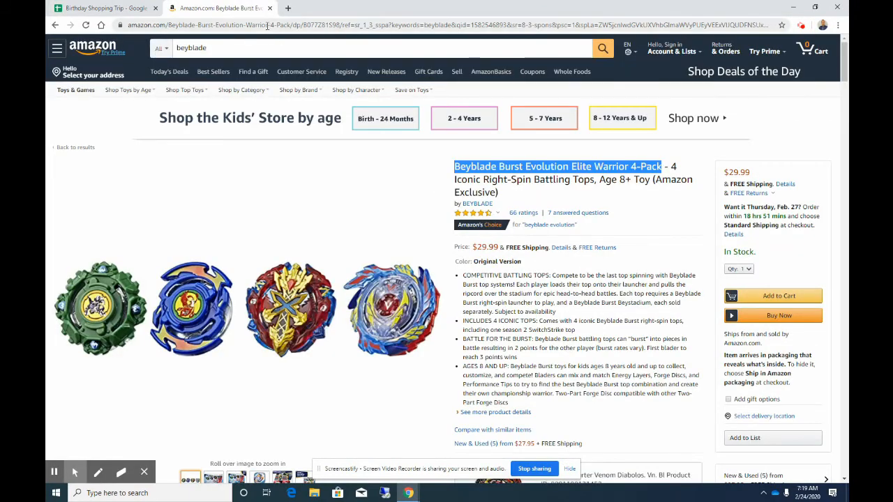
click(105, 8)
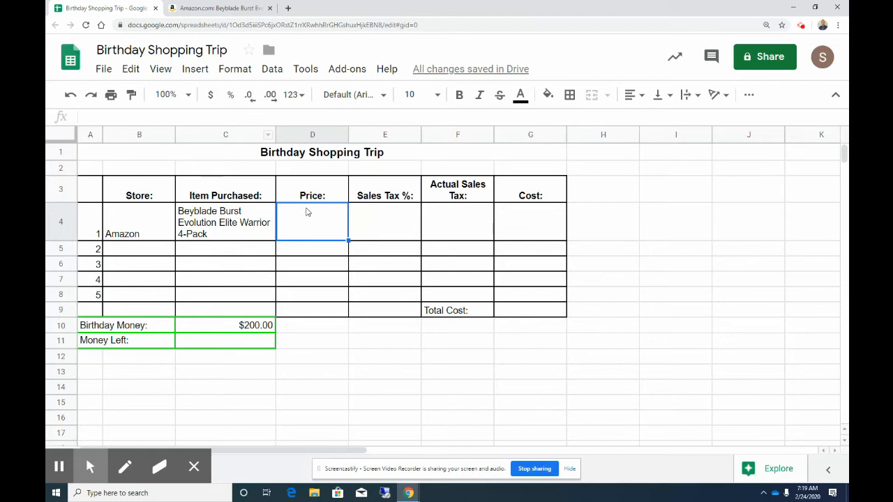
- Enter 29.99 as the Beyblade price in D4 and format D4:D9 as currency
text(29.99)
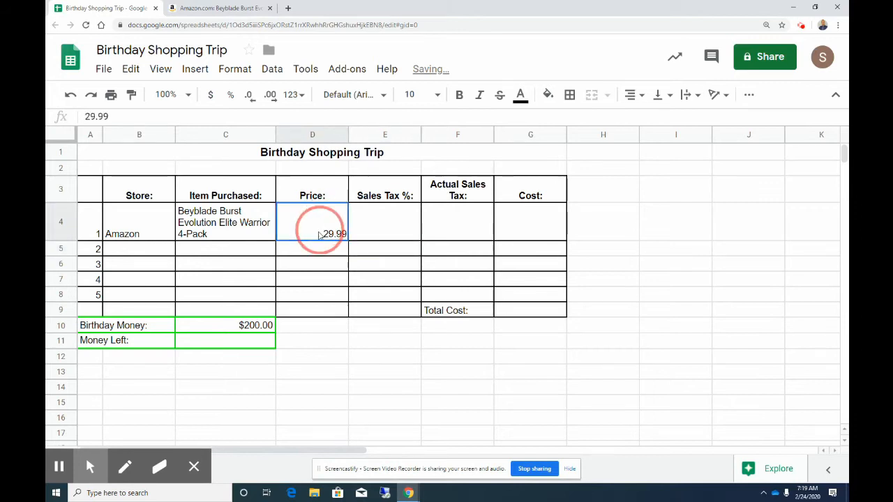
drag(312, 222, 312, 309)
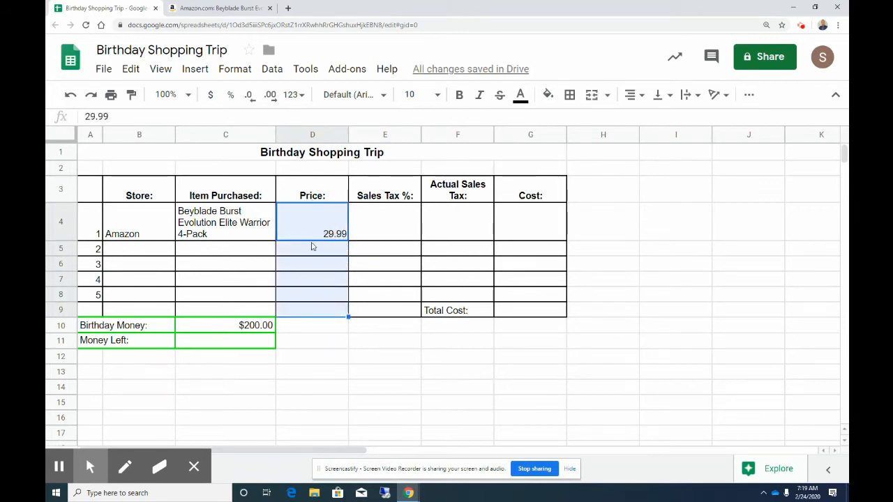
mouse_move(292, 218)
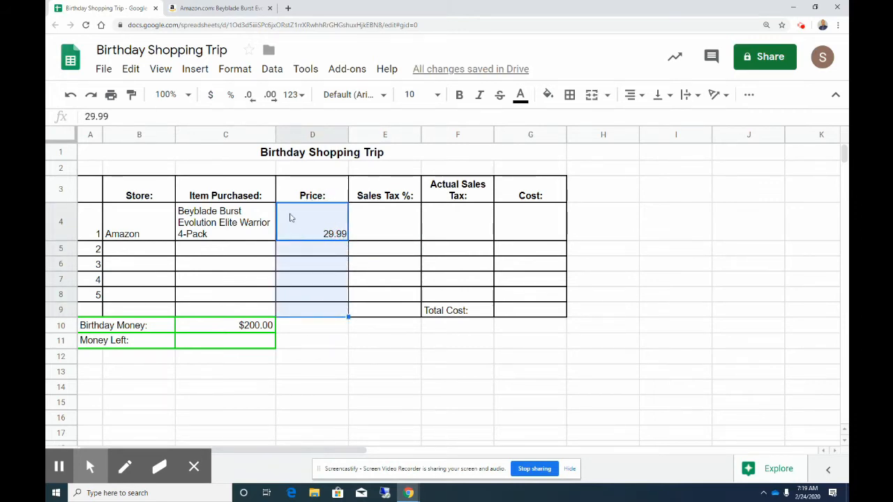
click(211, 94)
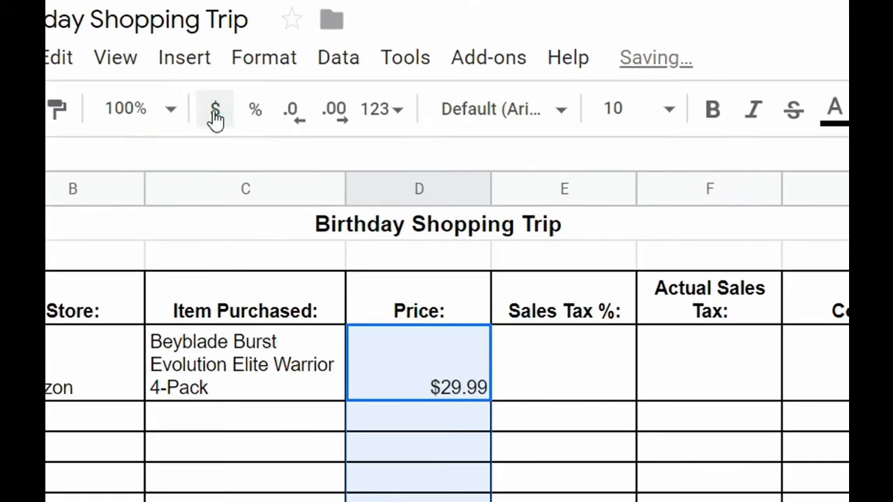
click(563, 361)
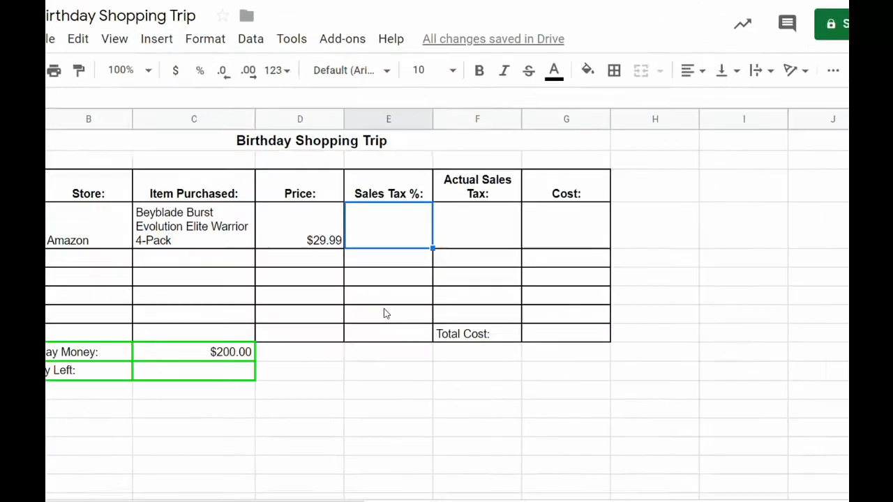
- Enter .06 in E4 as the first item's tax rate, shown as 6.00%
text(.06)
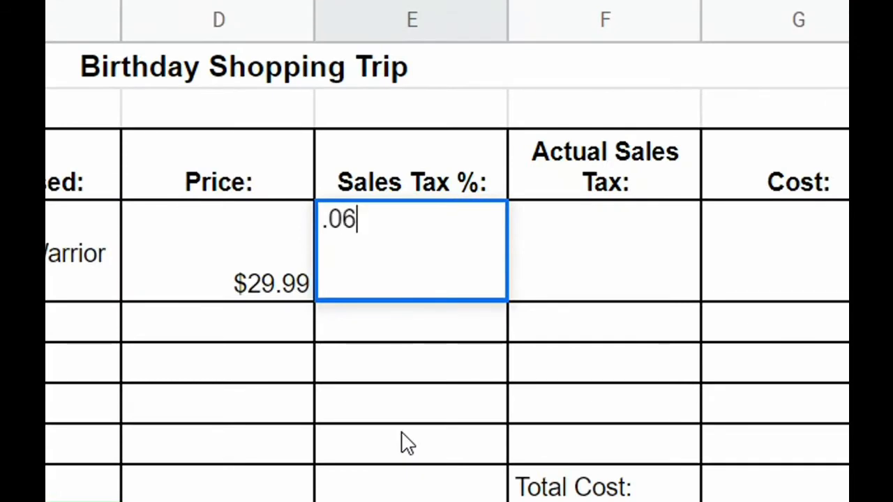
key(enter)
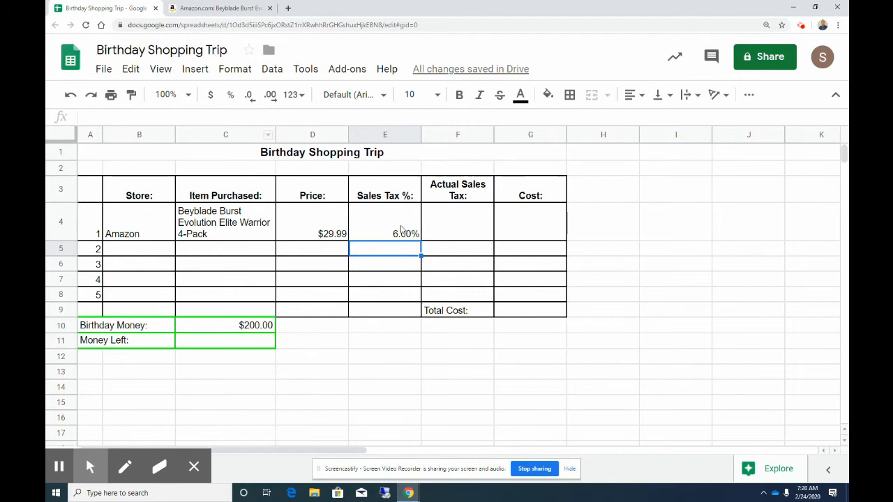
click(248, 95)
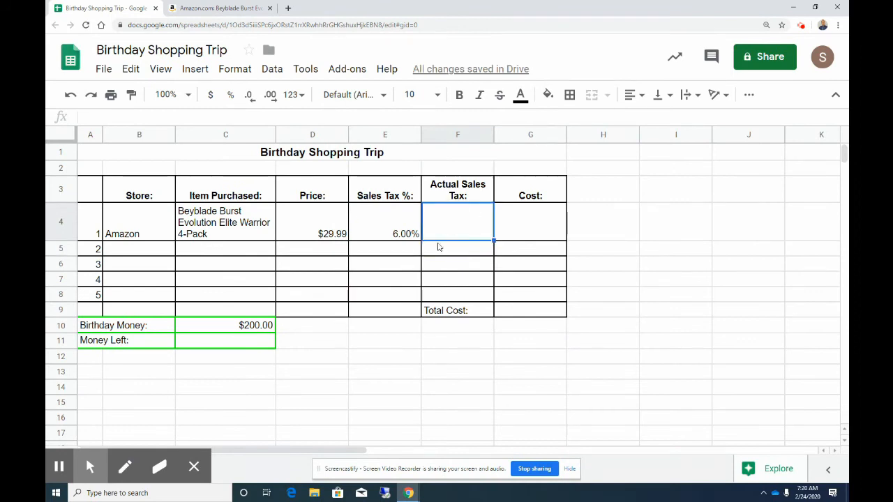
mouse_move(419, 274)
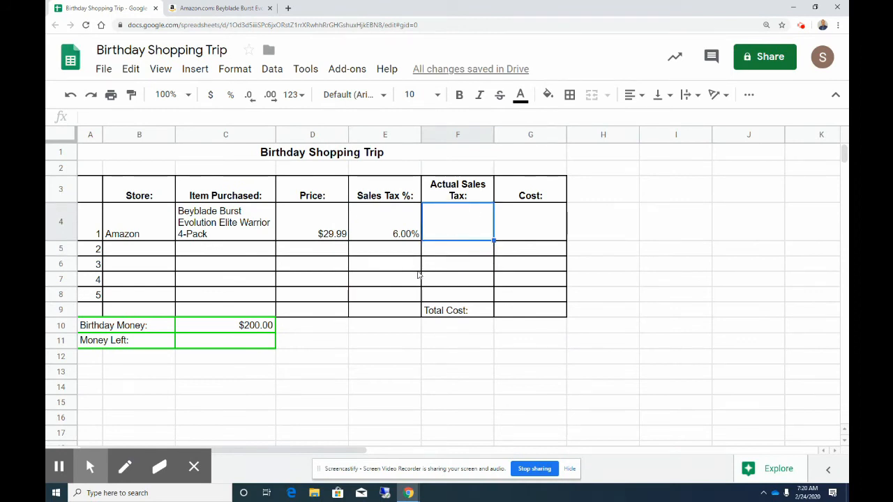
mouse_move(410, 300)
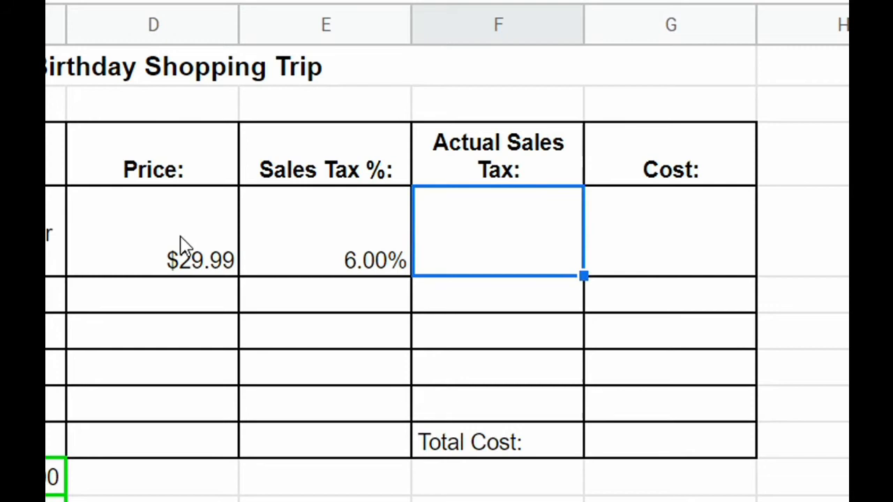
mouse_move(505, 244)
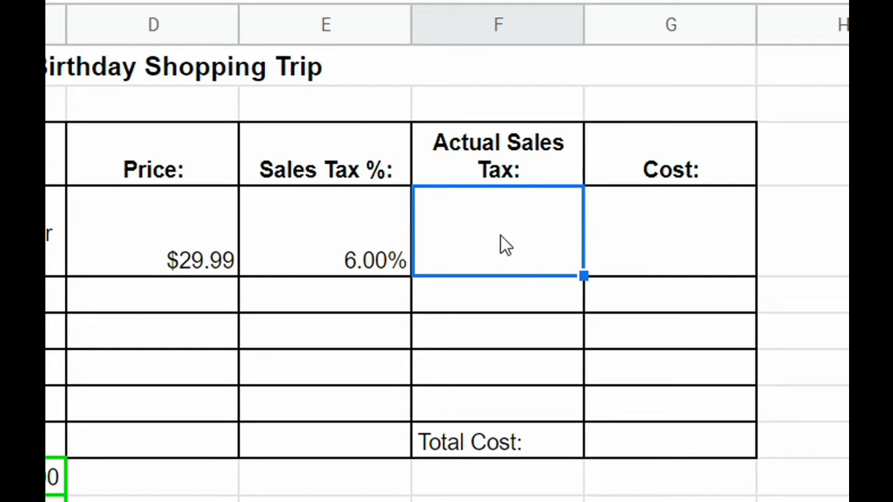
- Enter =D4*E4 in F4 for the Beyblade's actual sales tax of $1.80
text(=)
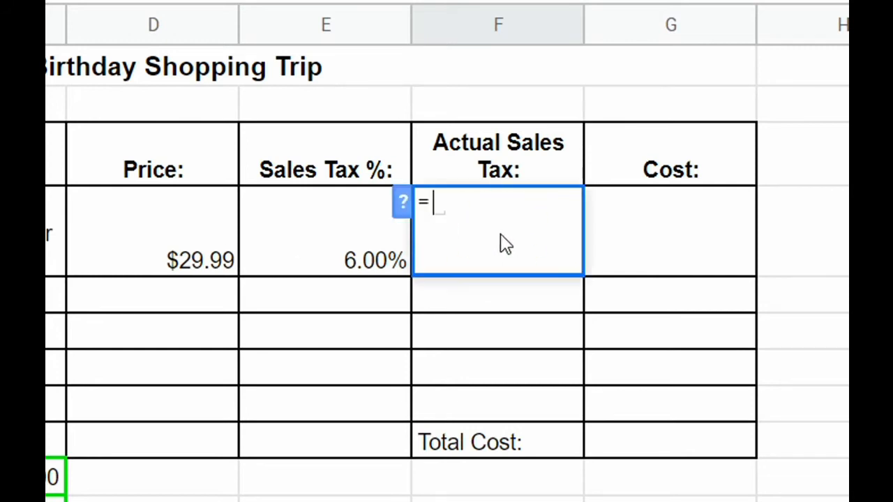
mouse_move(168, 248)
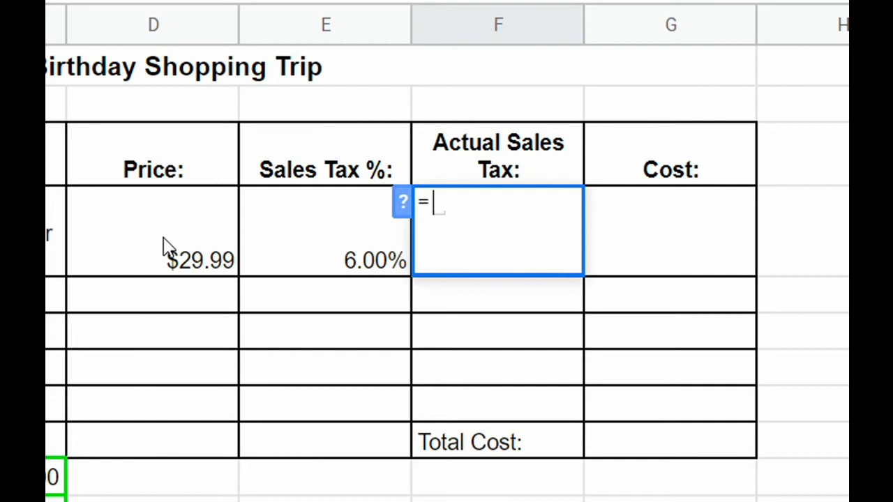
click(152, 231)
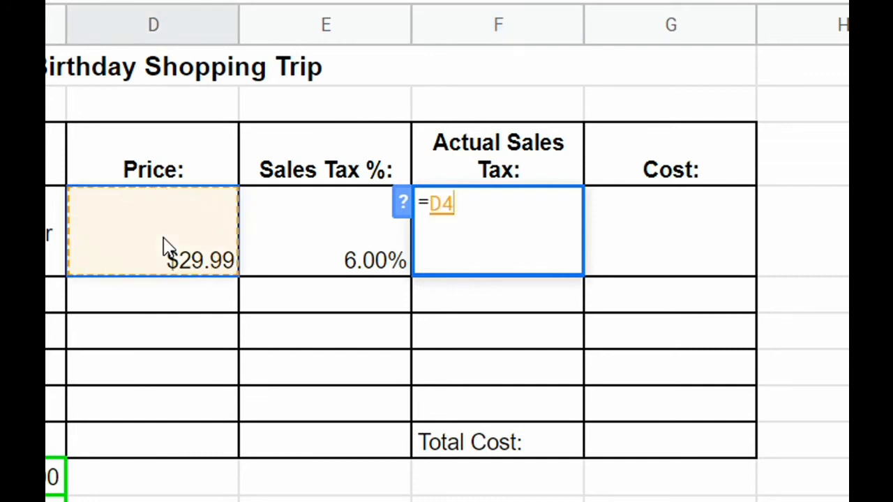
text(*)
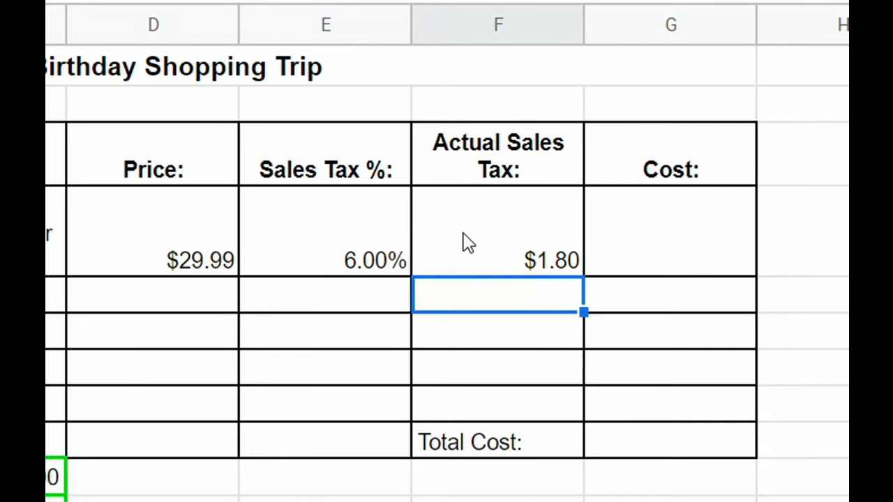
mouse_move(483, 262)
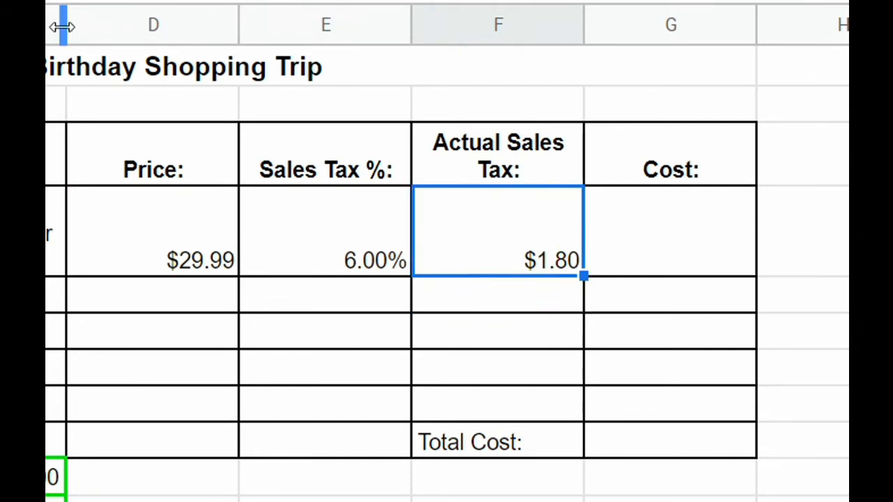
- Apply a number format to the F4 sales tax via Format > Number
click(234, 68)
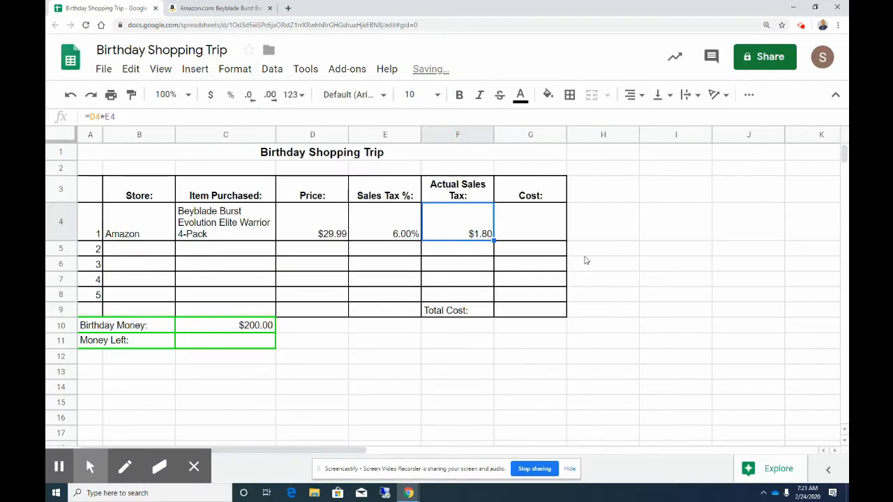
click(235, 70)
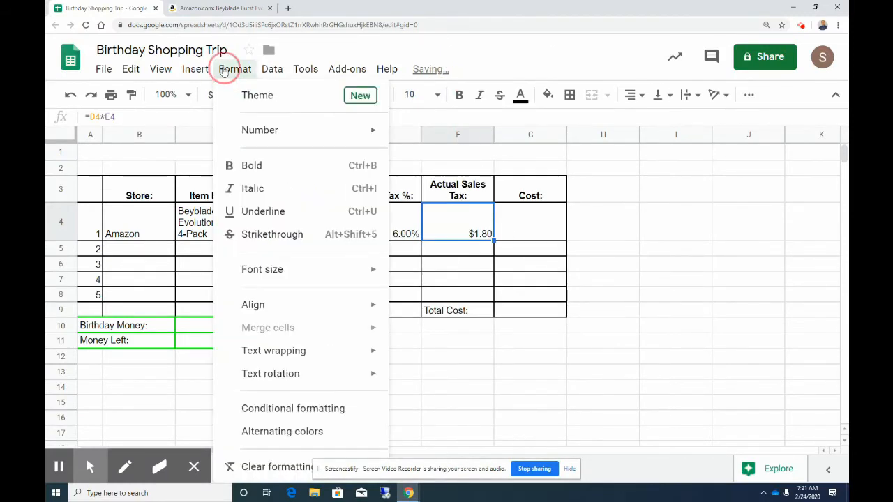
click(260, 129)
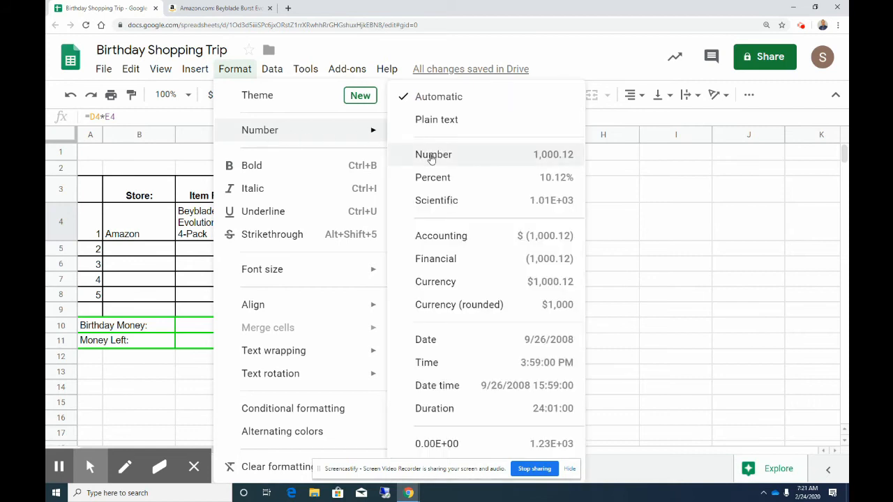
click(432, 154)
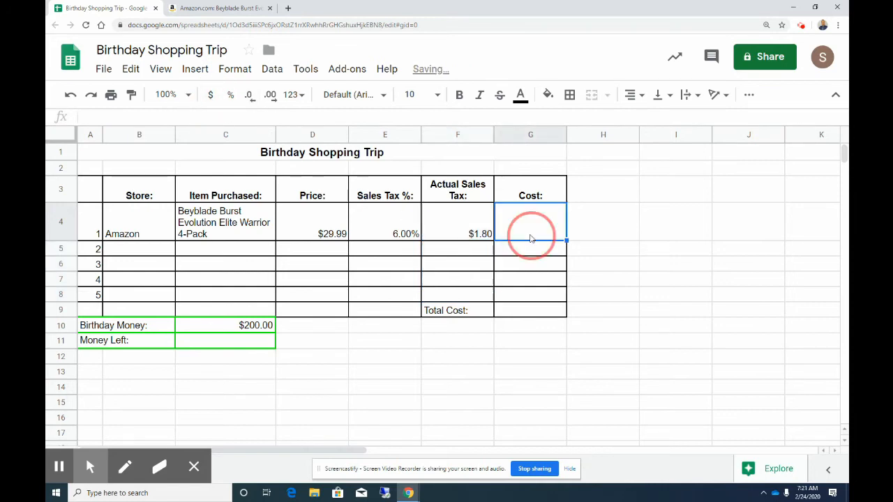
mouse_move(611, 250)
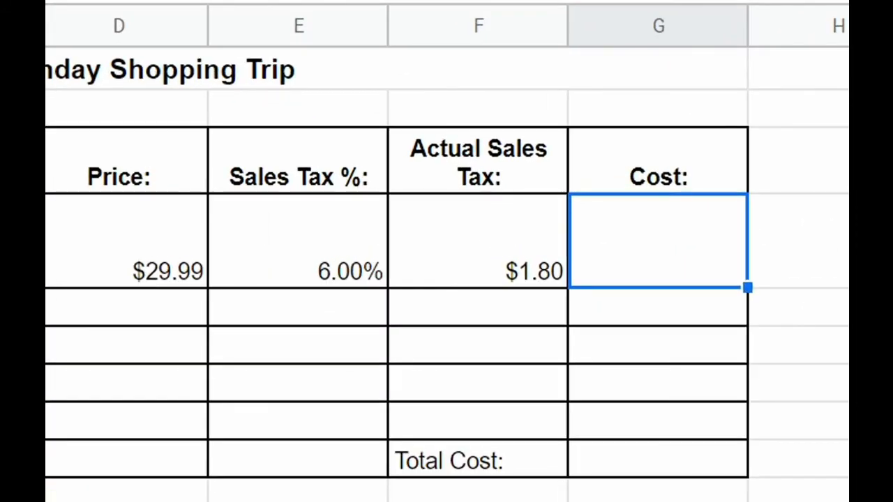
- Enter =D4+F4 in G4 for the first item's cost of $31.79
text(=D4=)
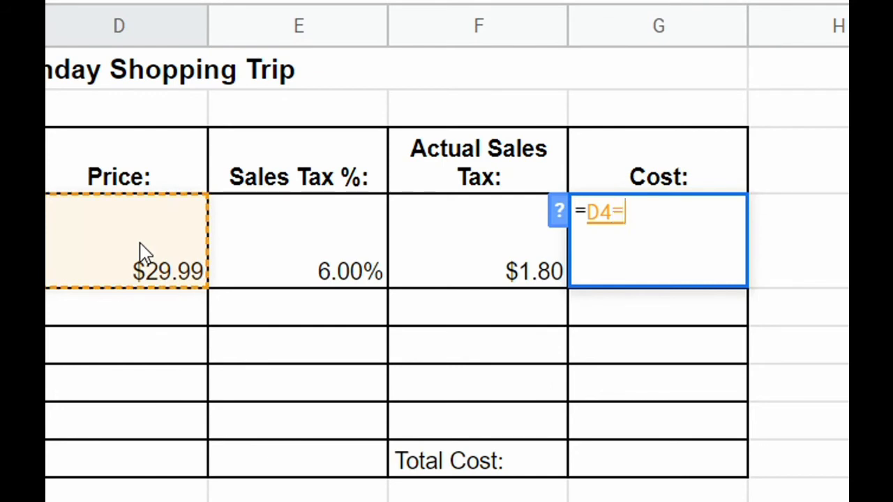
key(Backspace)
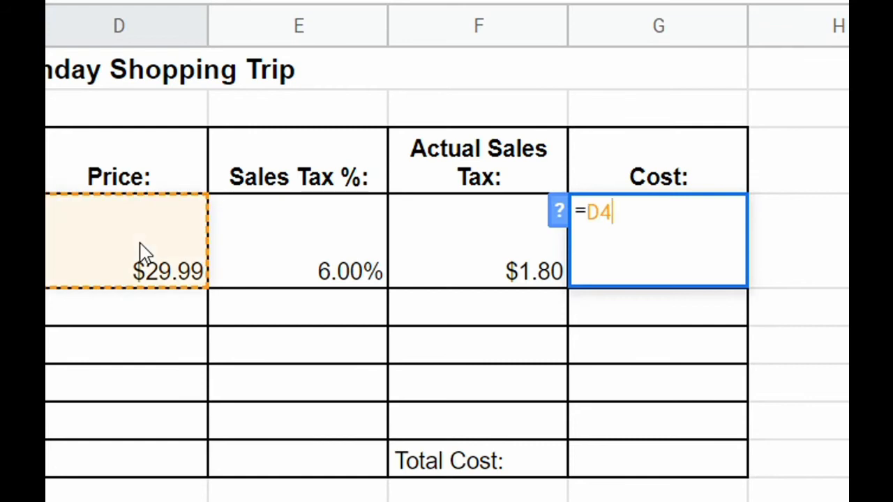
text(+)
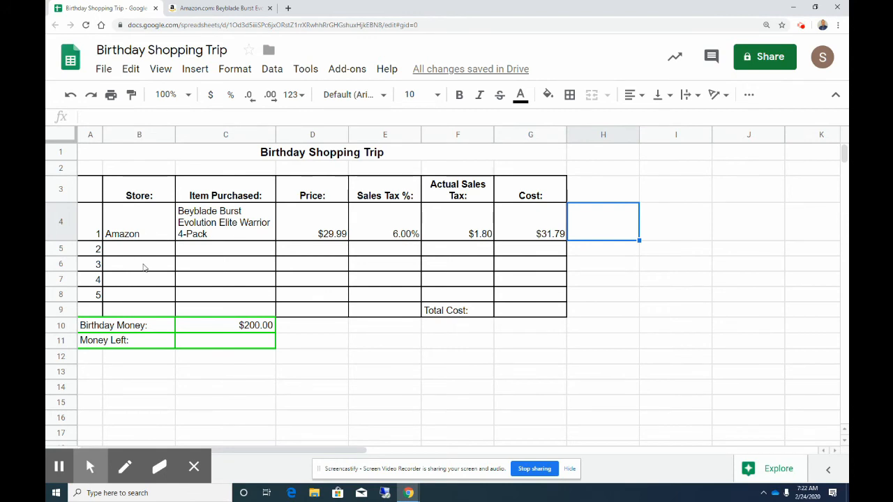
mouse_move(371, 382)
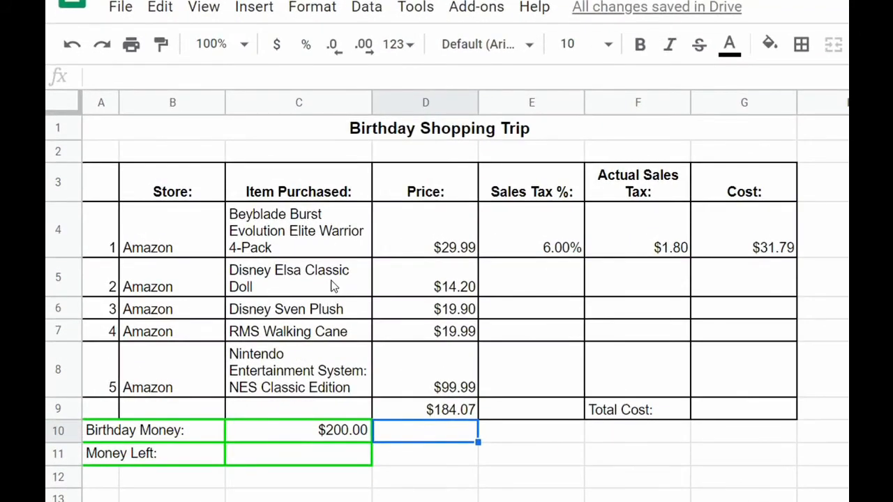
mouse_move(349, 341)
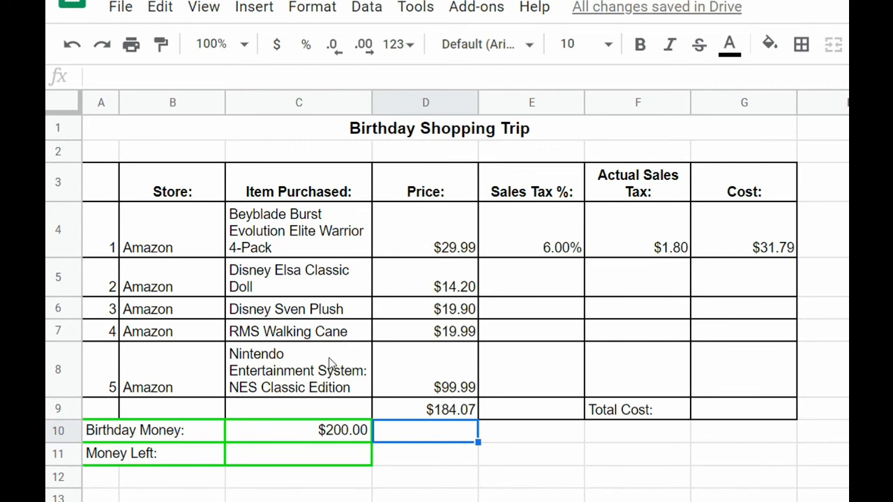
mouse_move(415, 365)
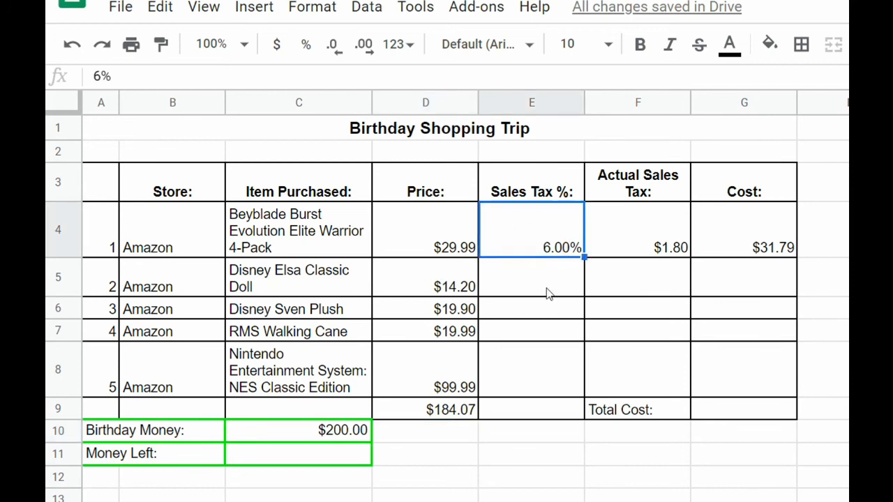
mouse_move(583, 258)
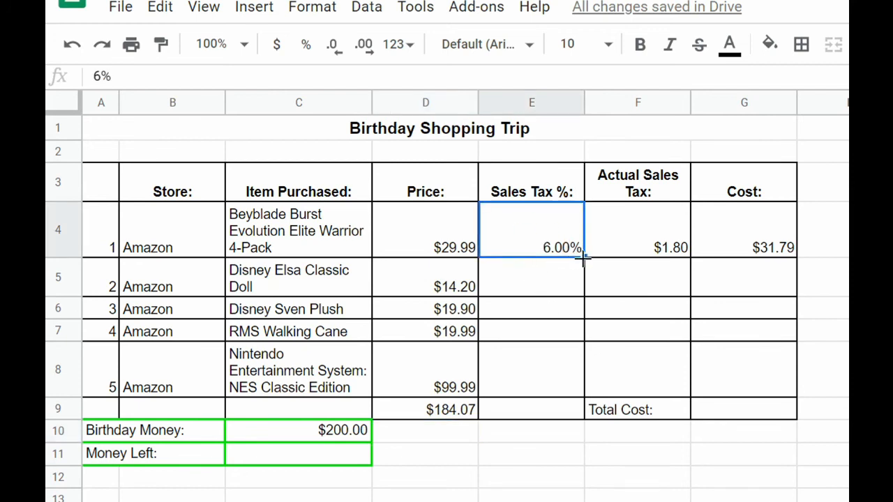
- Fill the 6% rate, sales tax and cost formulas from row 4 down to row 8
drag(583, 258, 583, 388)
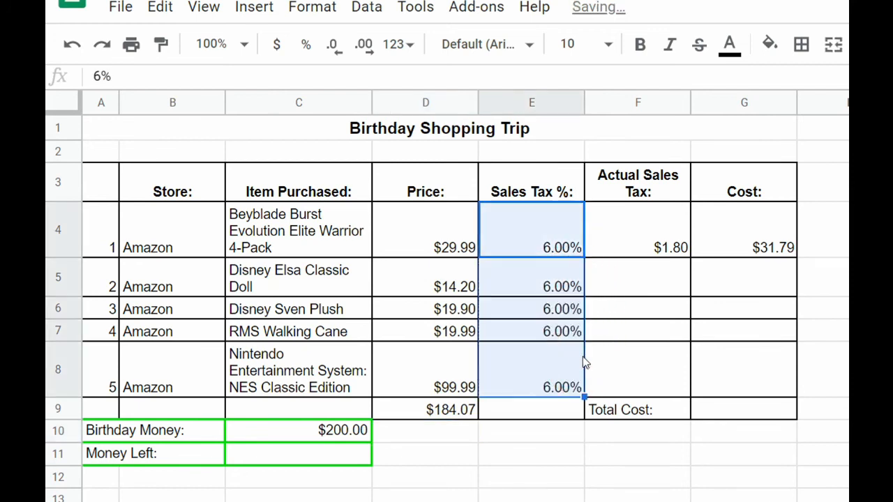
click(636, 286)
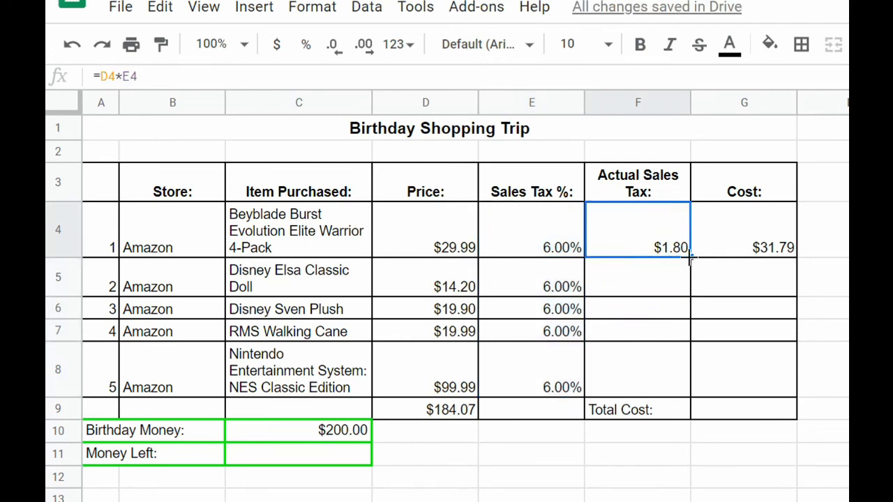
drag(636, 247, 636, 388)
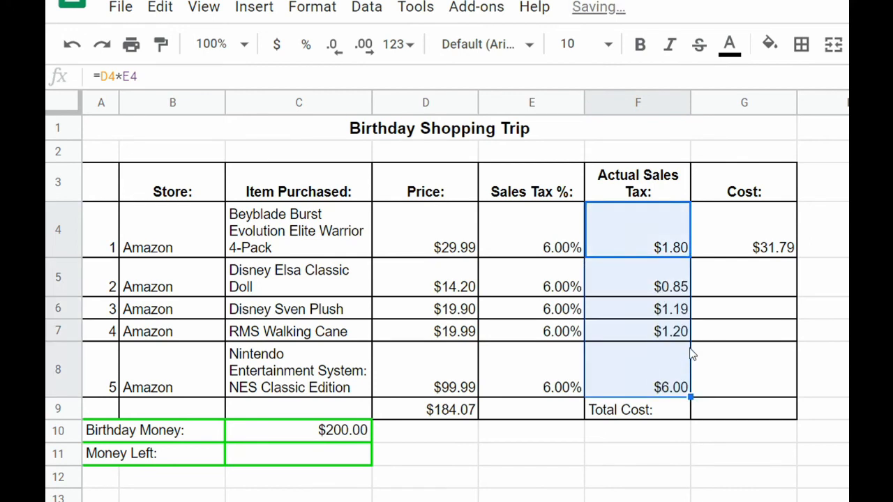
click(743, 230)
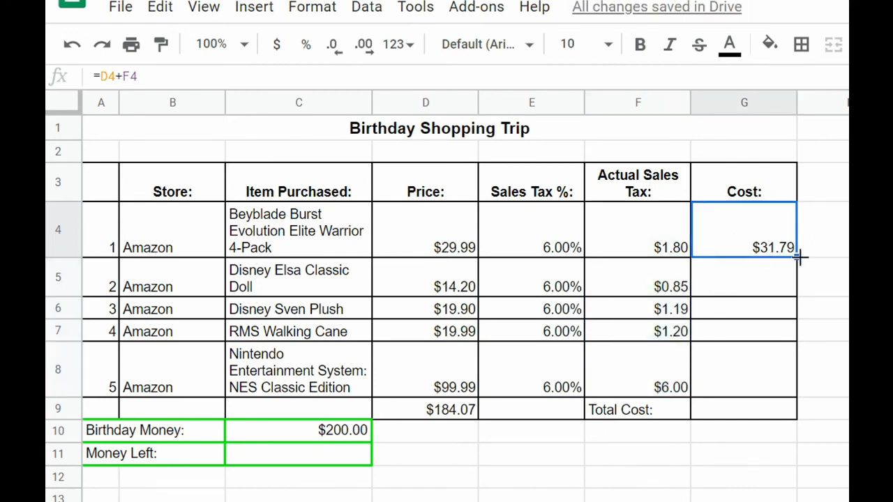
drag(795, 257, 795, 396)
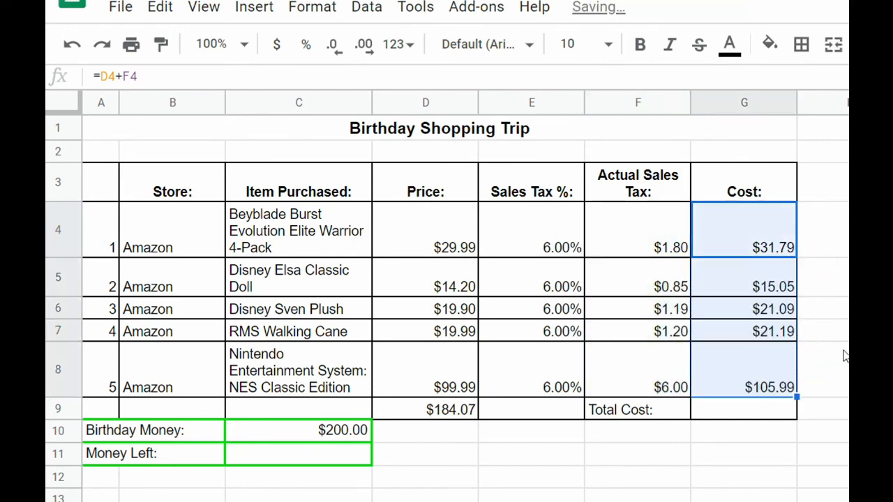
click(742, 410)
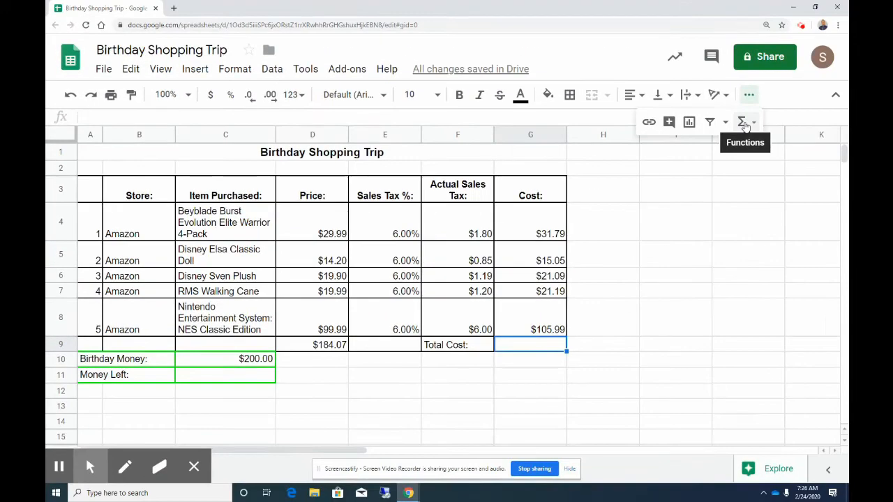
- Sum the costs in G9 as =SUM(G4:G8) for $195.11 and clear the stray D9 total
click(742, 123)
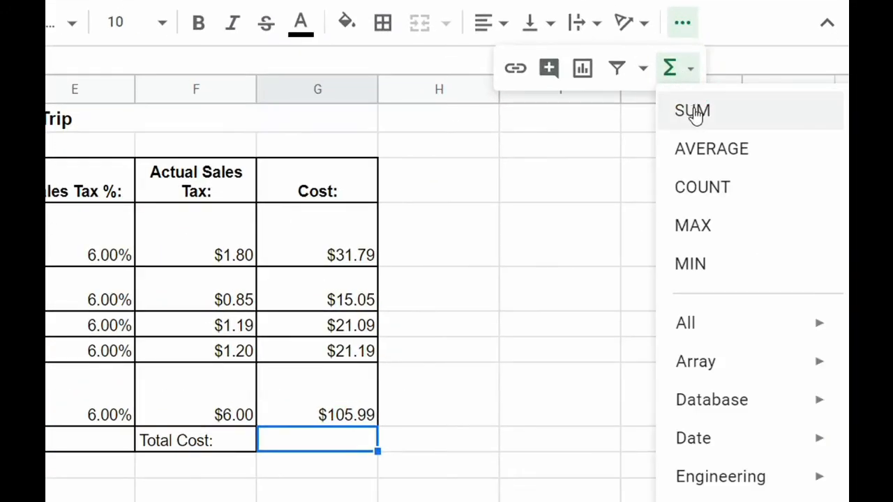
click(692, 110)
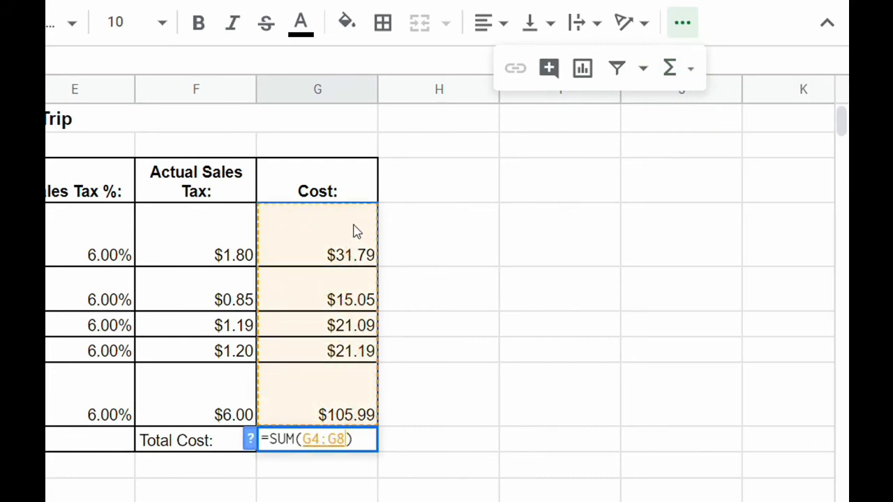
mouse_move(467, 368)
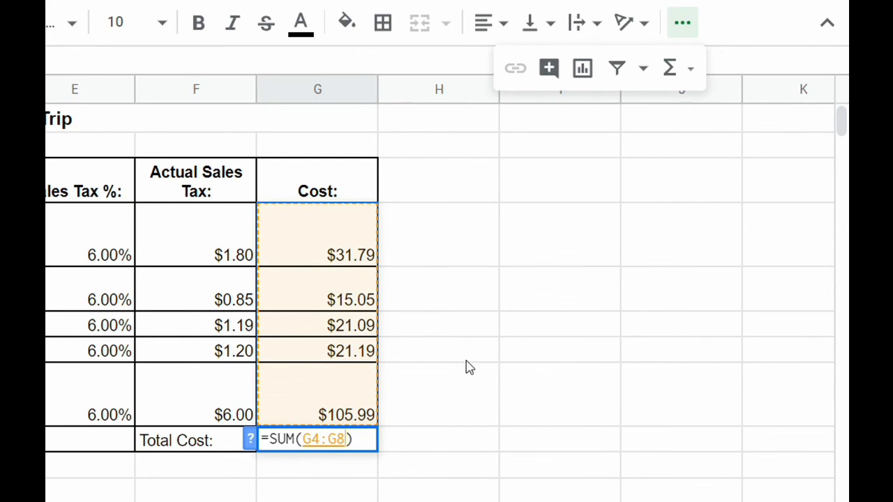
key(enter)
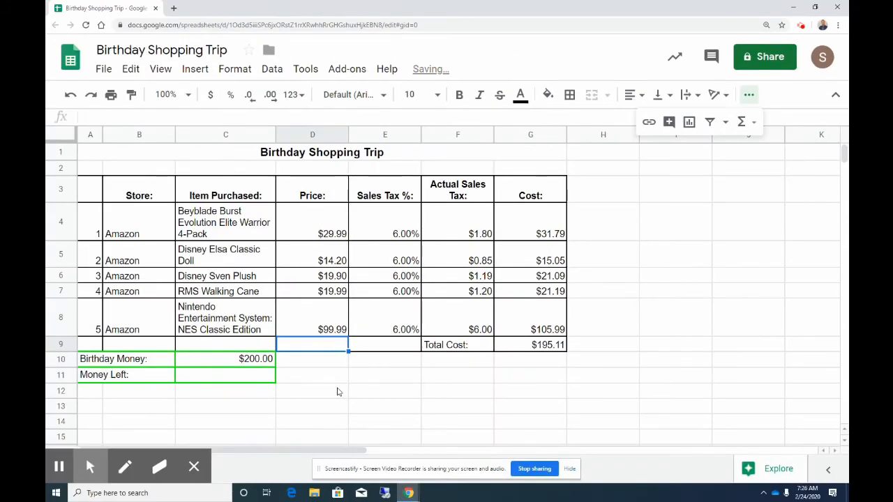
click(312, 390)
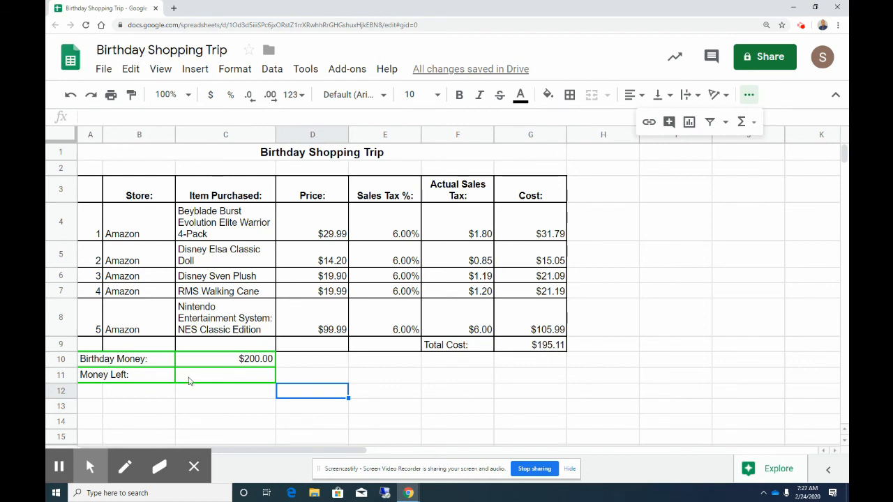
- Enter =C10-G9 in C11 so Money Left shows $4.89
click(226, 373)
text(=)
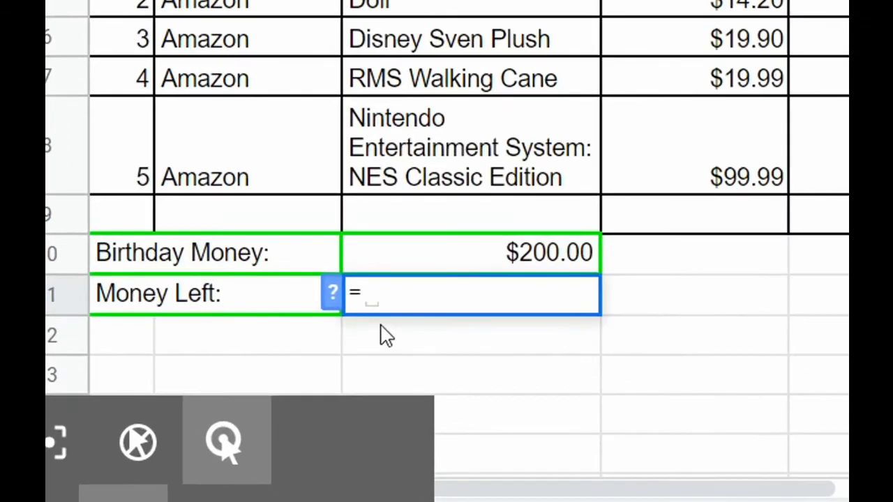
click(471, 252)
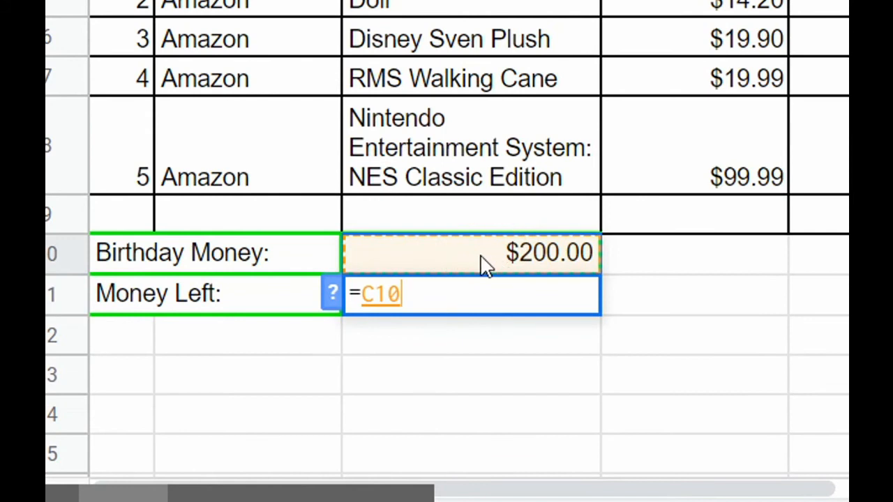
text(-)
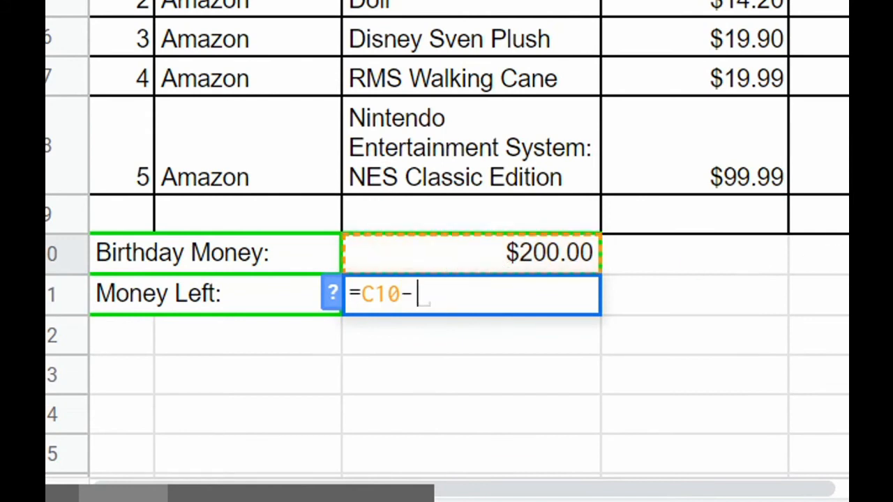
text(G9)
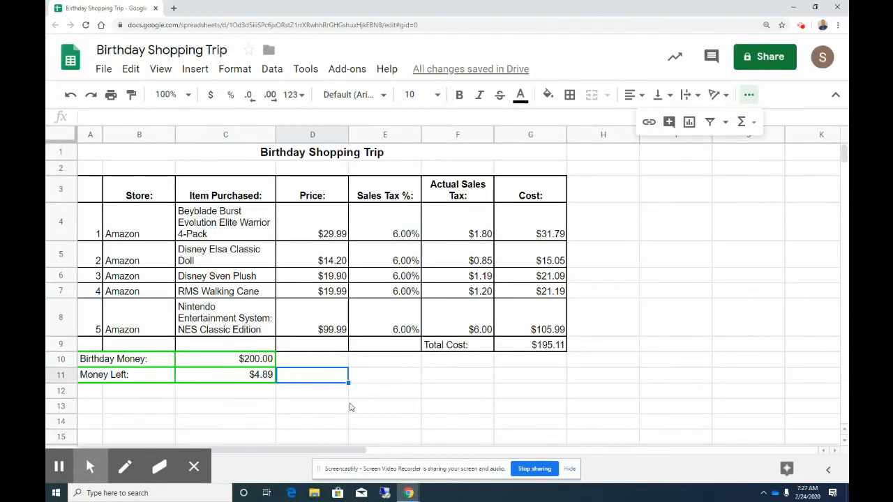
mouse_move(357, 404)
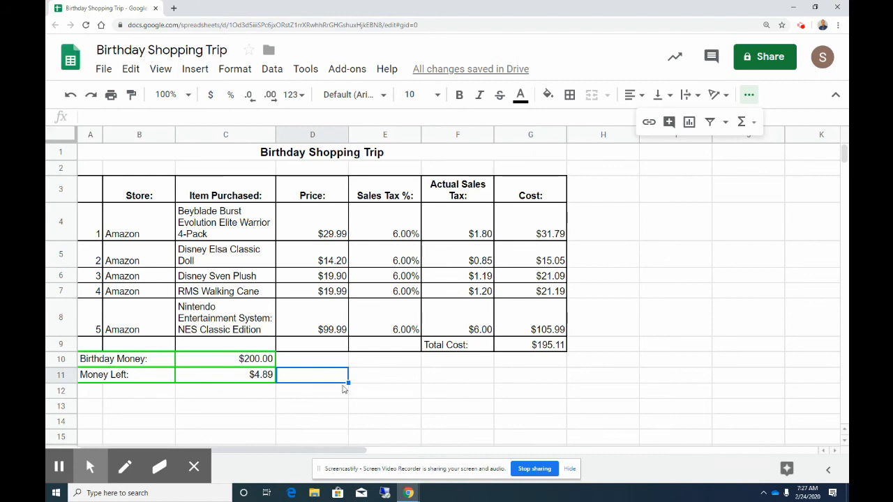
mouse_move(330, 407)
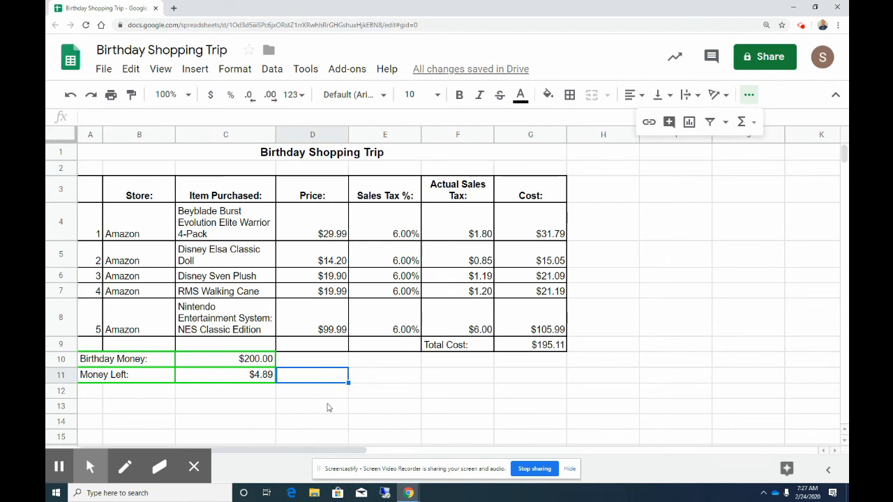